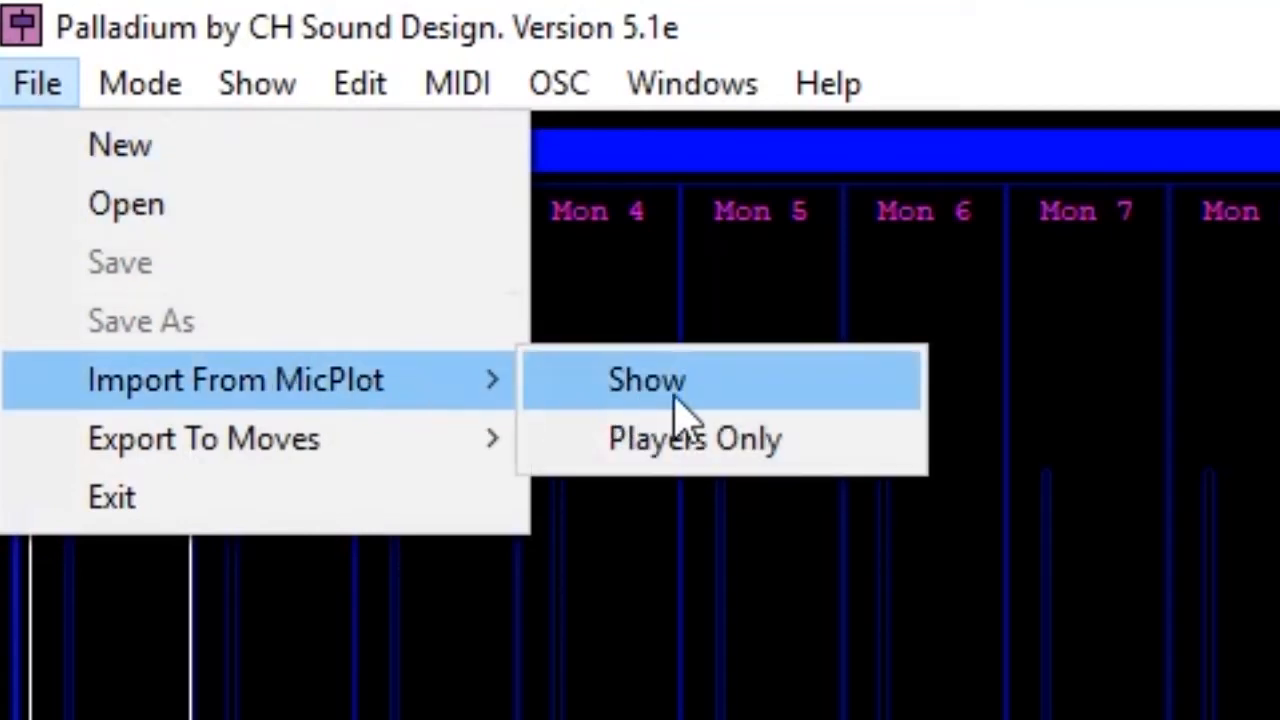
# Import a complete show from MicPlot via File > Import From MicPlot > Show
pyautogui.click(646, 379)
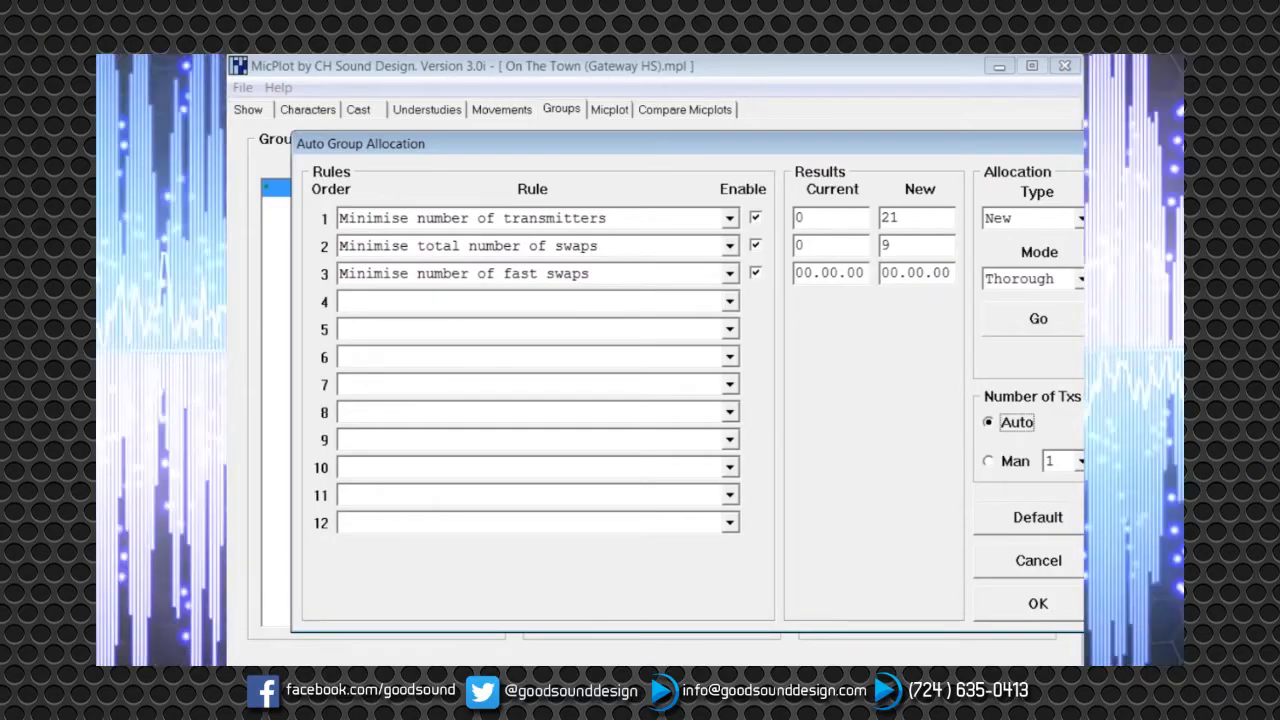
# Close Auto Group Allocation and view the Export To Moves options
pyautogui.click(1038, 603)
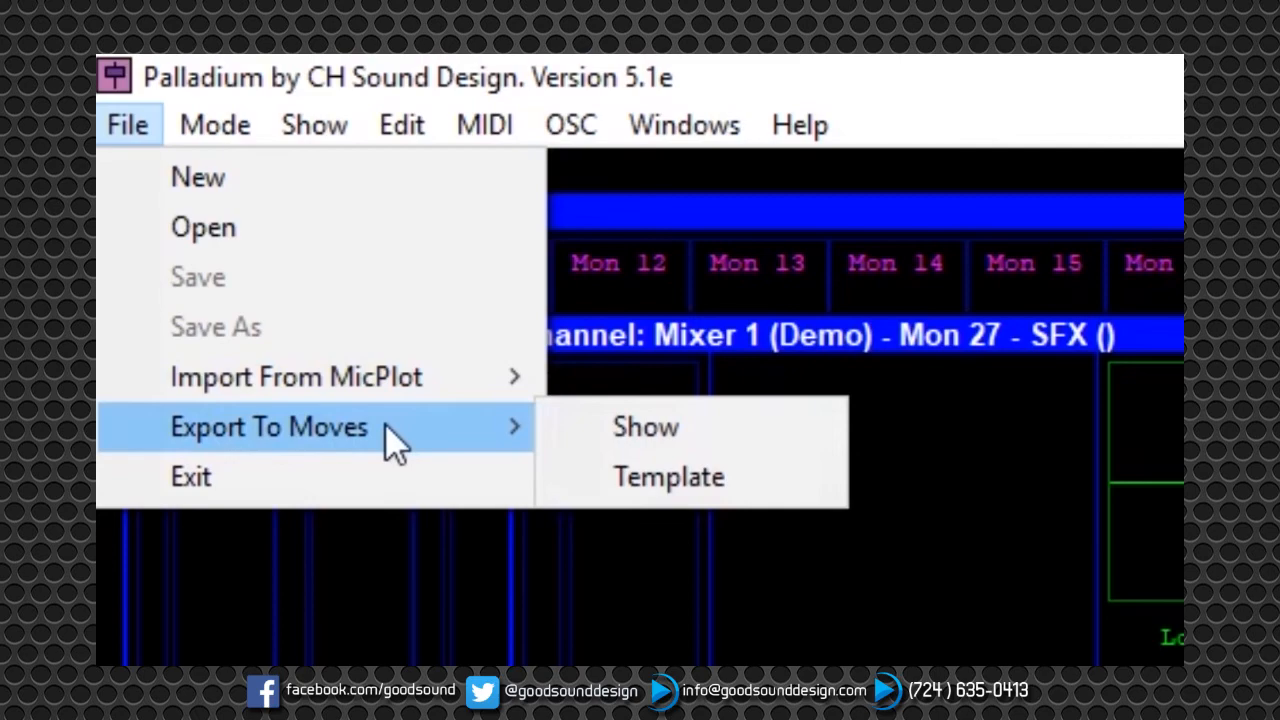
pyautogui.click(294, 376)
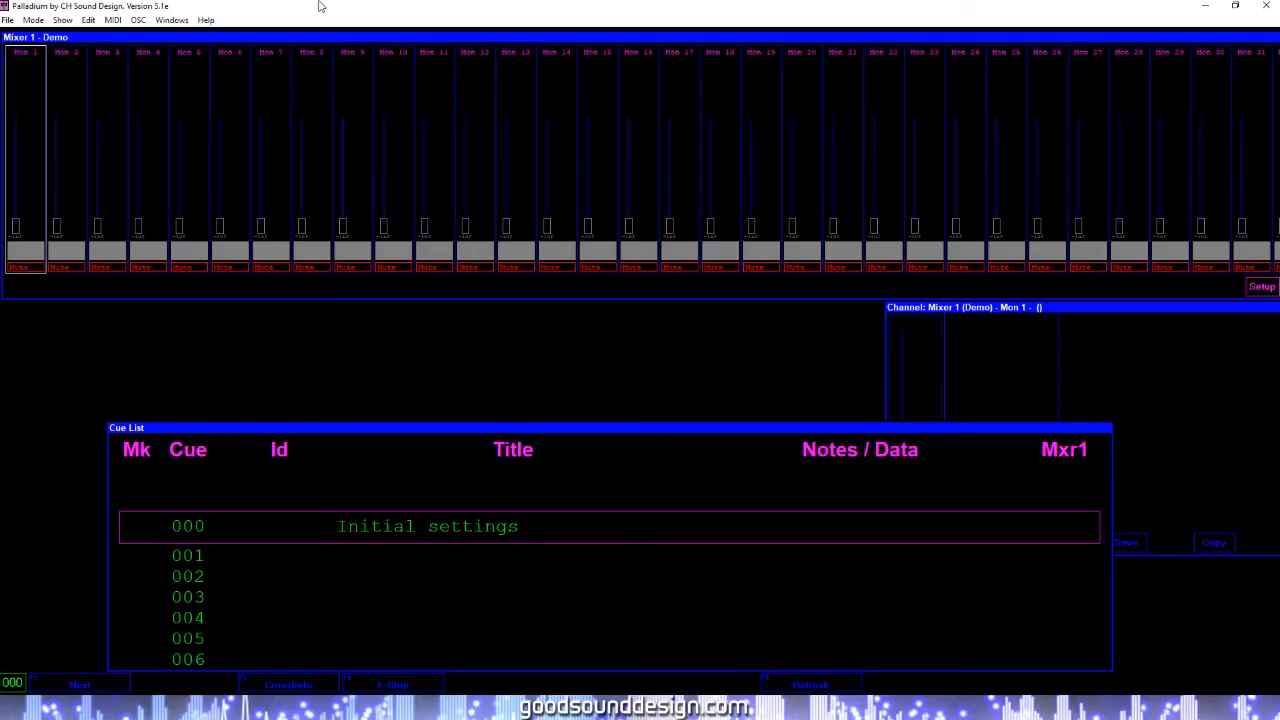
pyautogui.moveTo(27, 290)
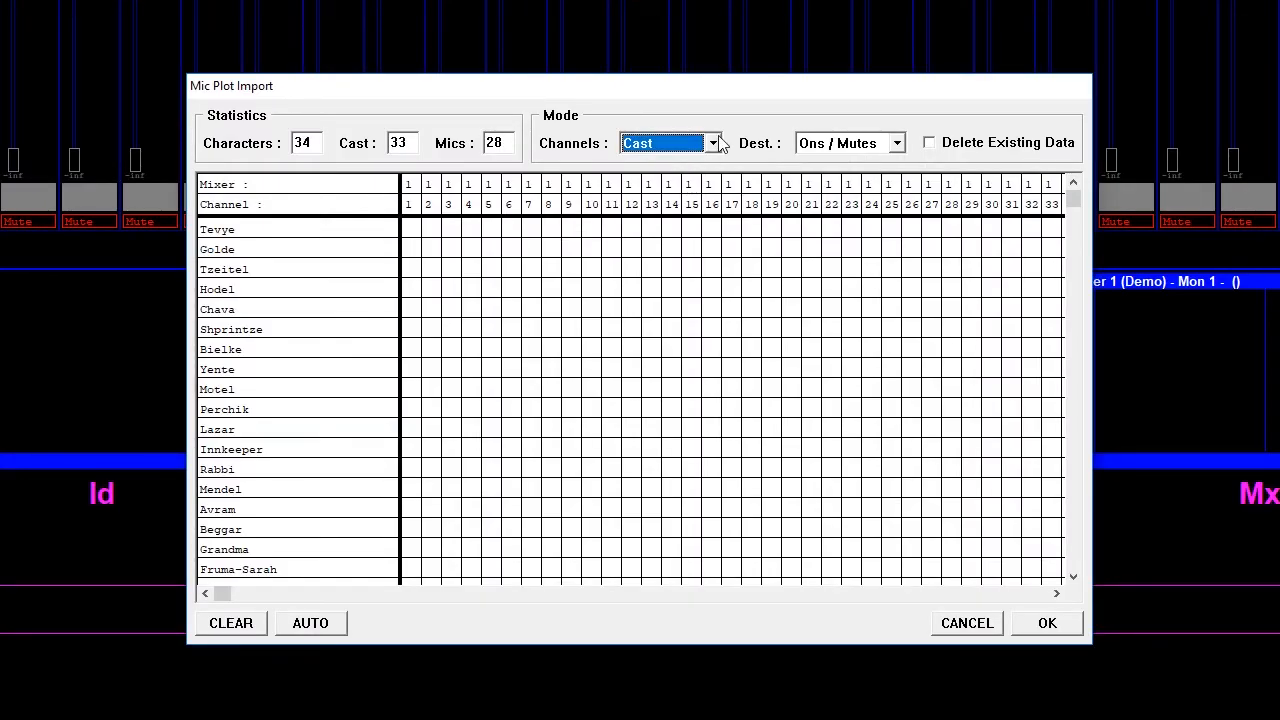
# Set Mic Plot Import channels to Cast or Mics to load Mary Poppins
pyautogui.click(712, 142)
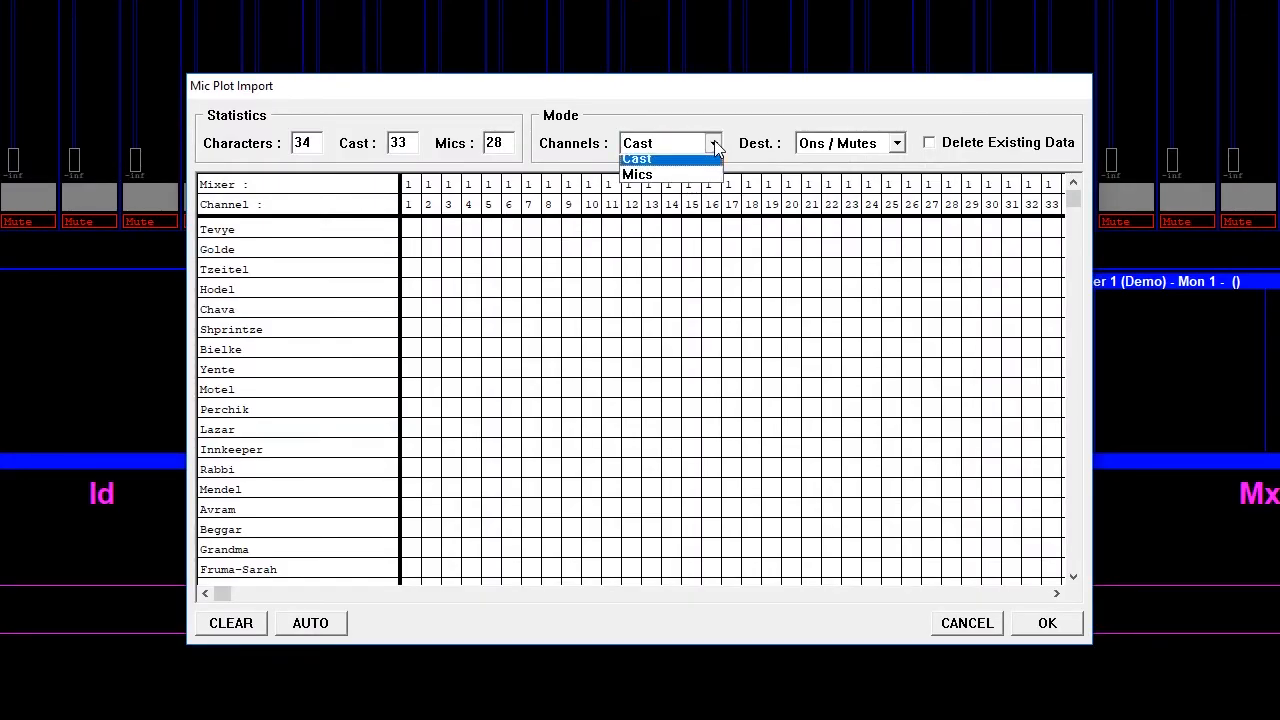
pyautogui.click(637, 174)
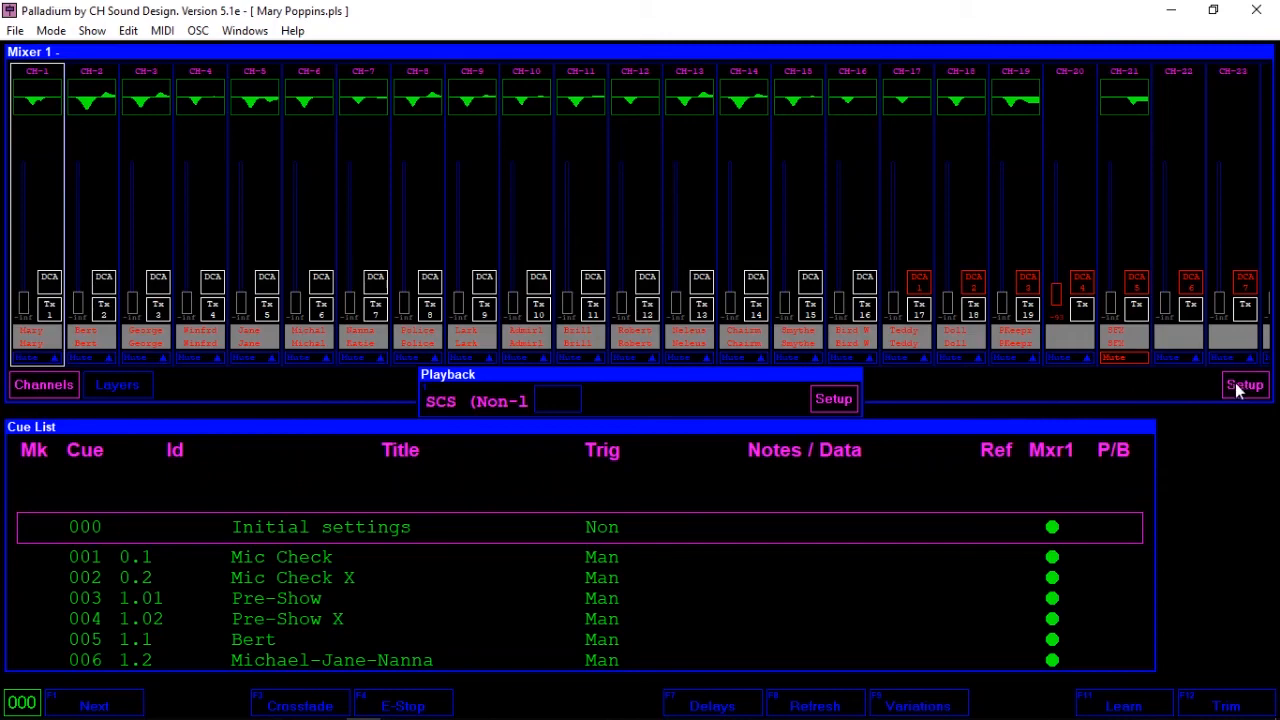
# Open Mixer 1's Setup dialog for the X32/M32 32-channel mixer
pyautogui.click(1244, 384)
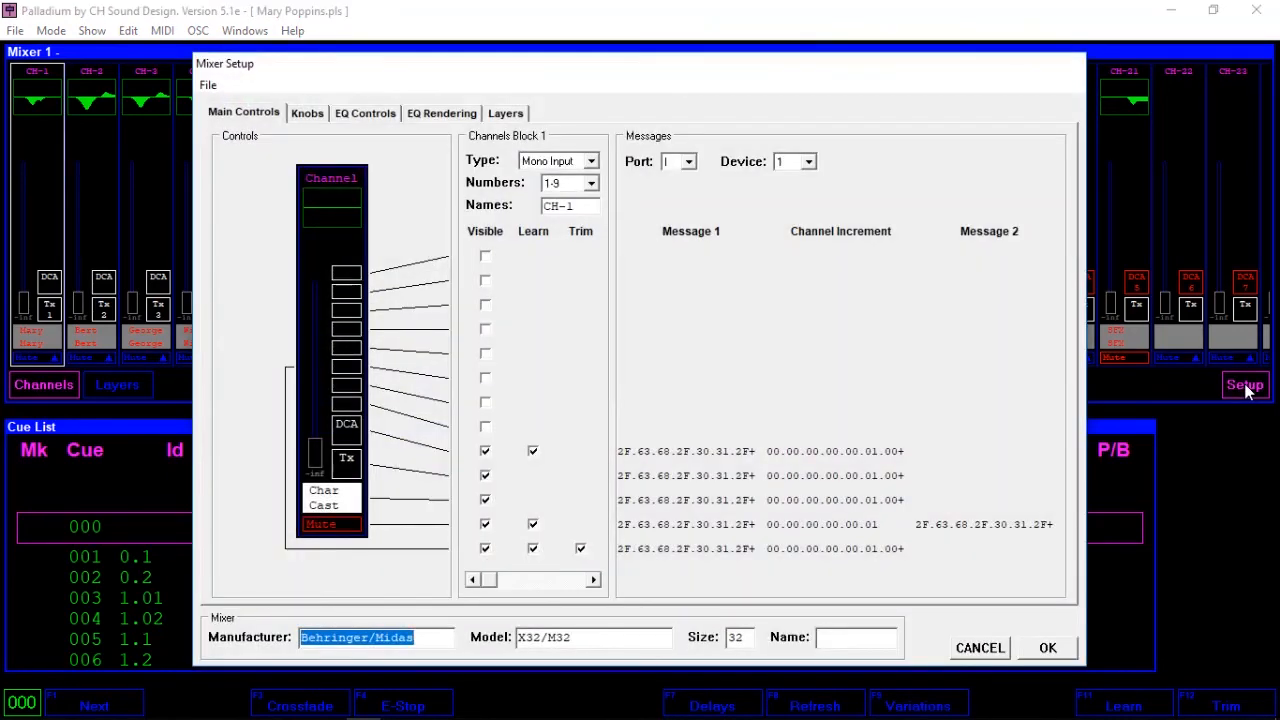
pyautogui.moveTo(290, 105)
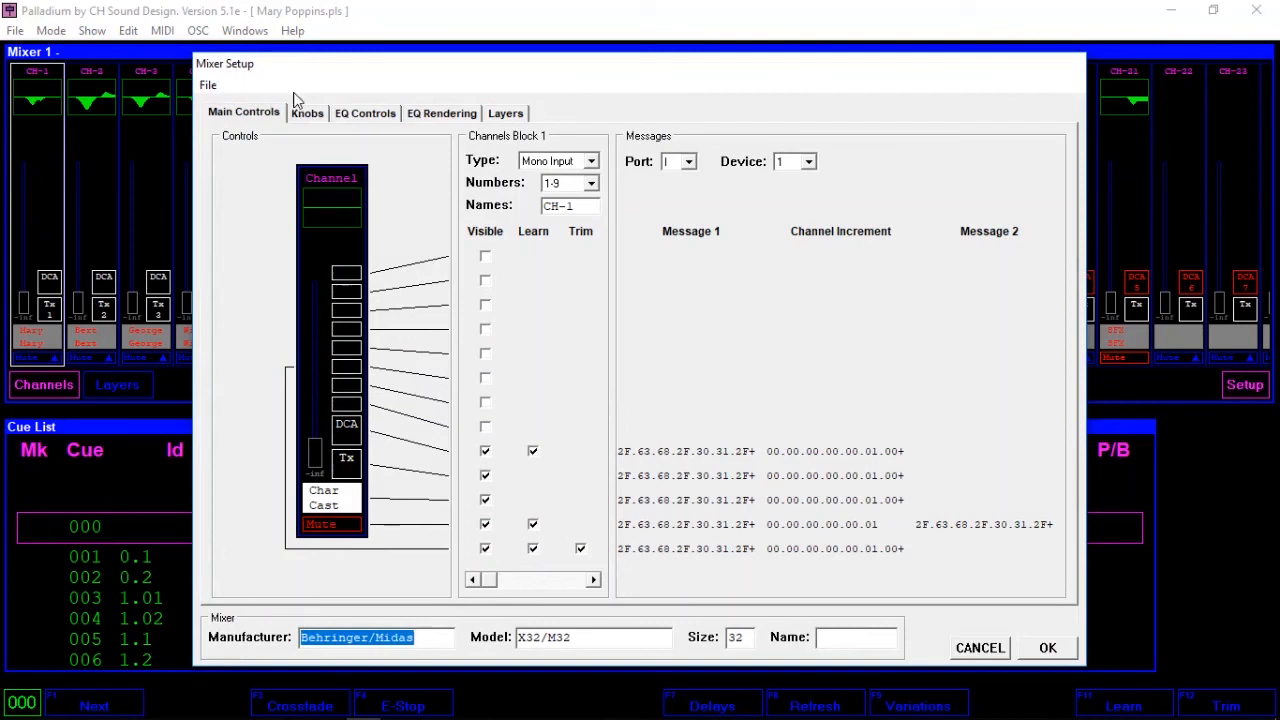
pyautogui.moveTo(300, 97)
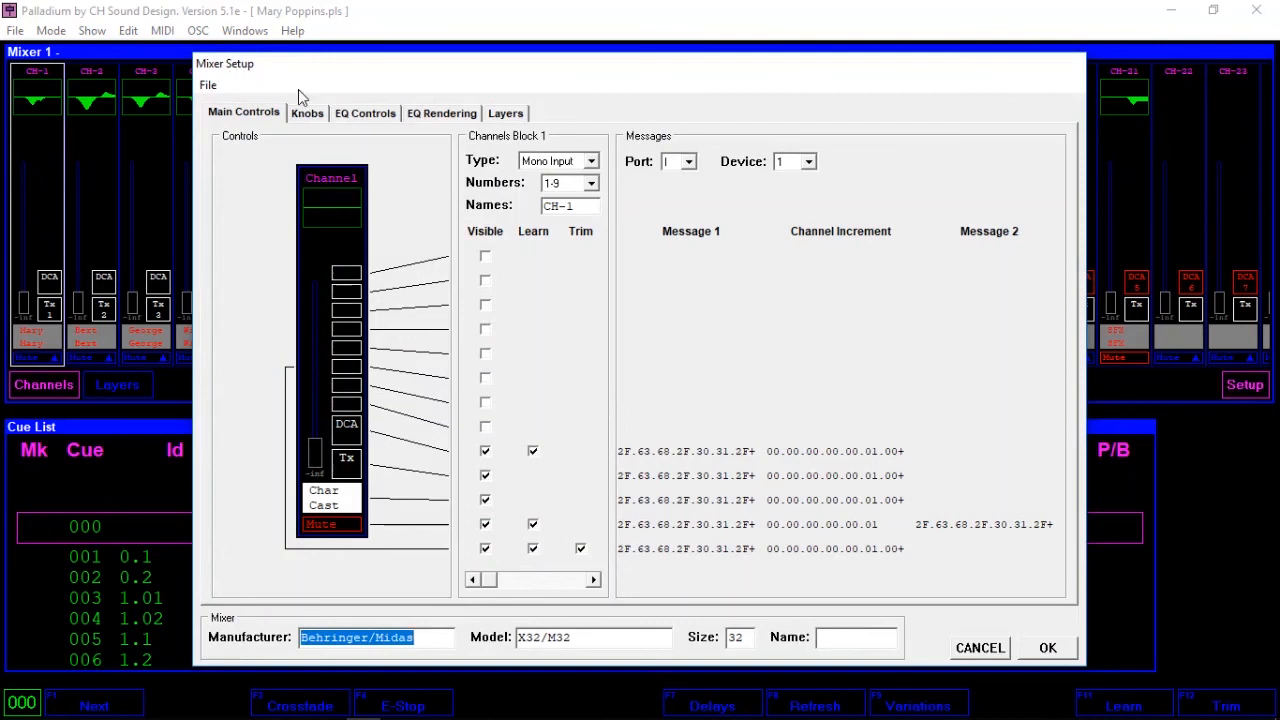
pyautogui.moveTo(310, 88)
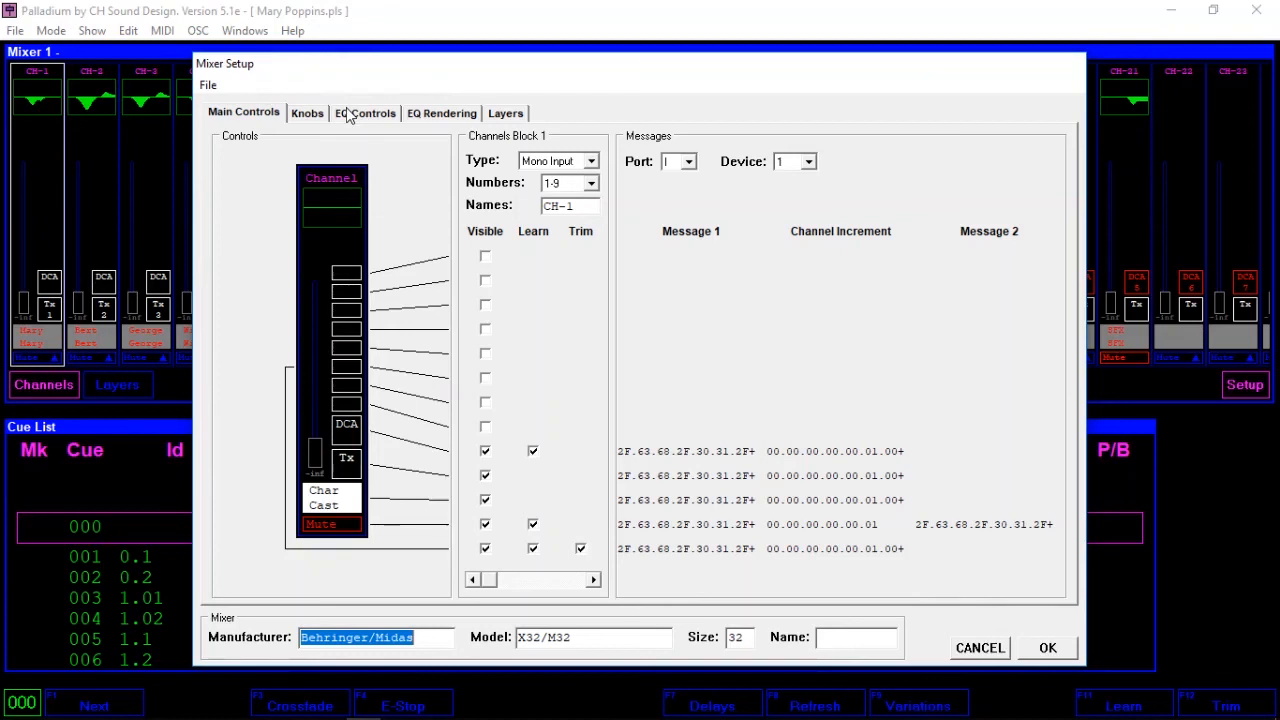
pyautogui.moveTo(359, 91)
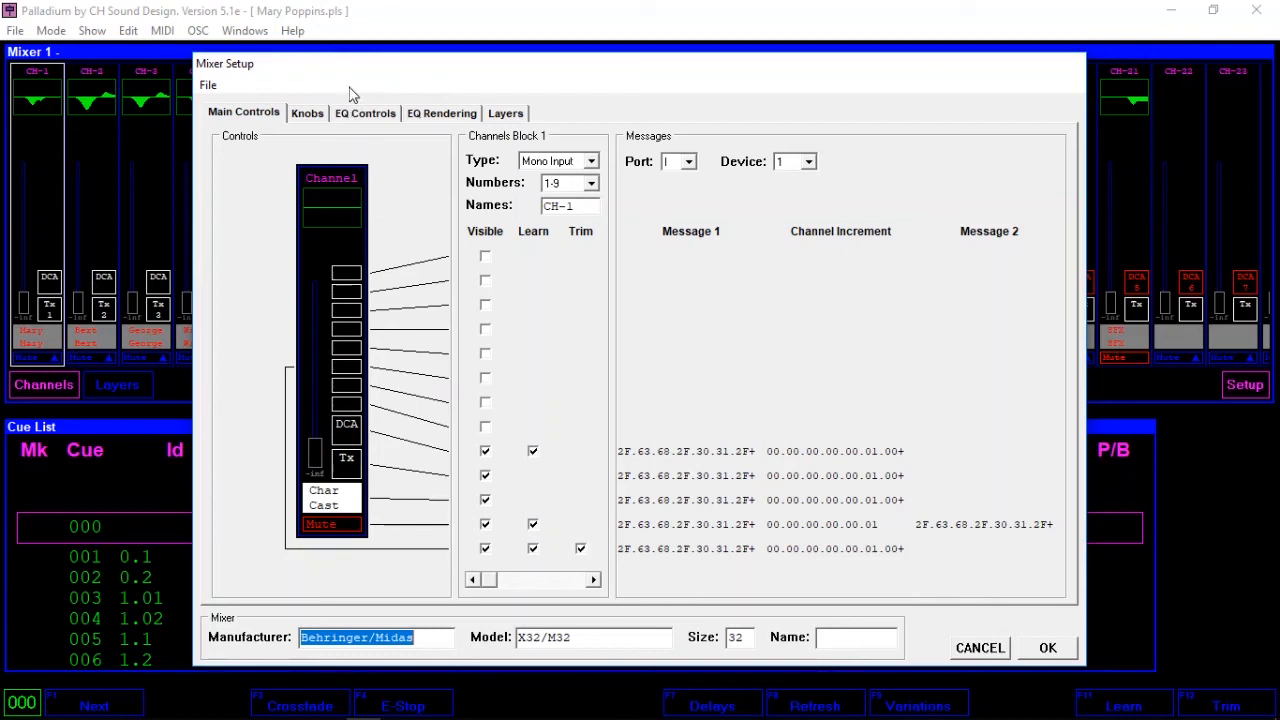
pyautogui.moveTo(473, 184)
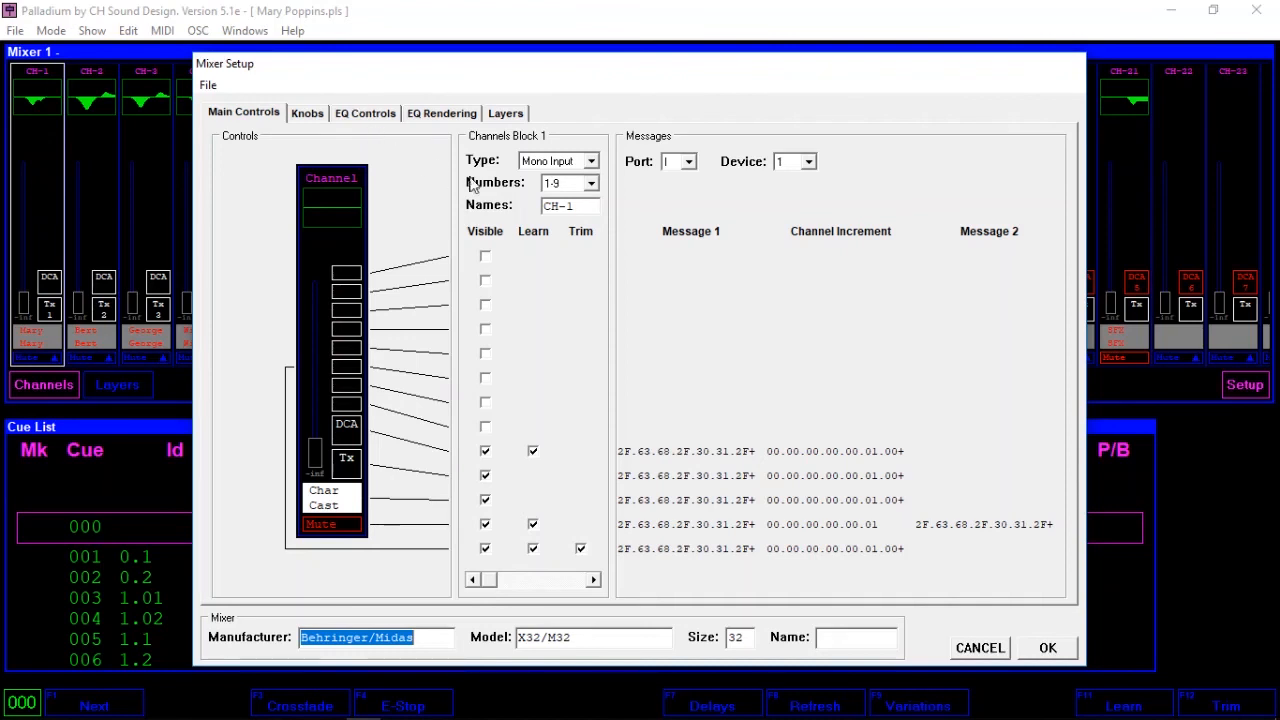
pyautogui.moveTo(473, 240)
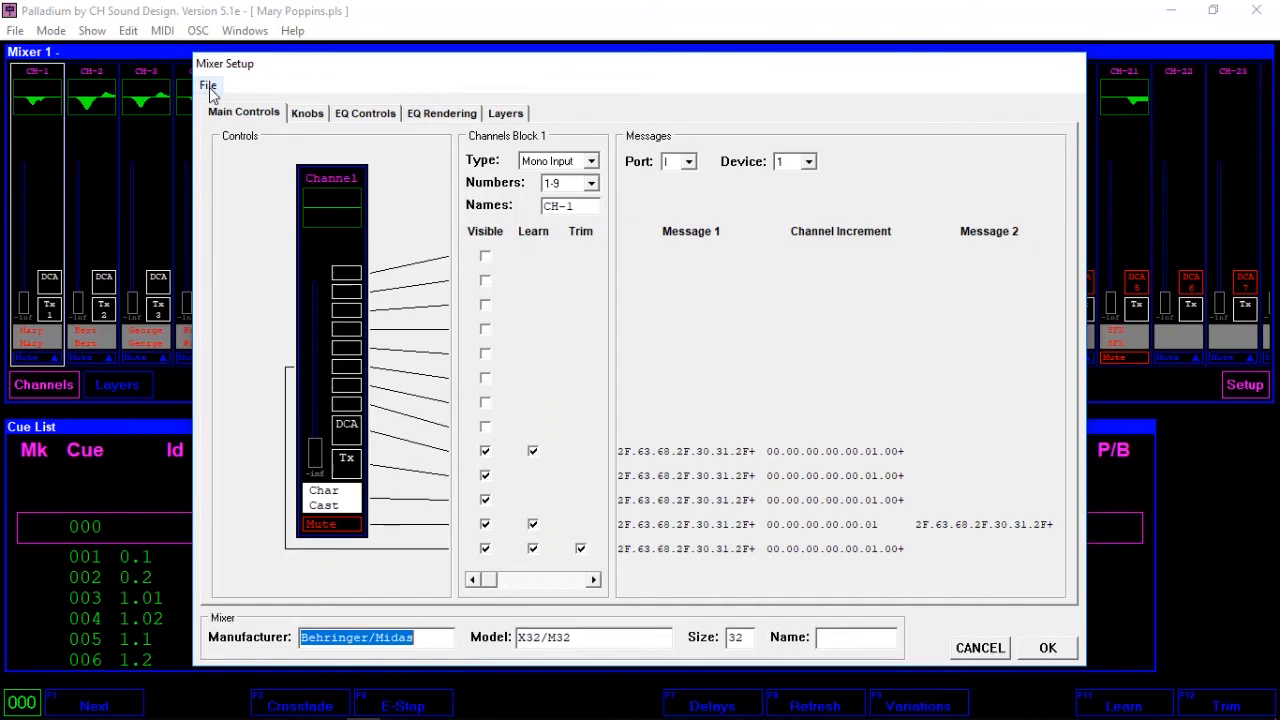
# Load the saved X32 Mixer Setup file into Mixer Setup
pyautogui.click(208, 84)
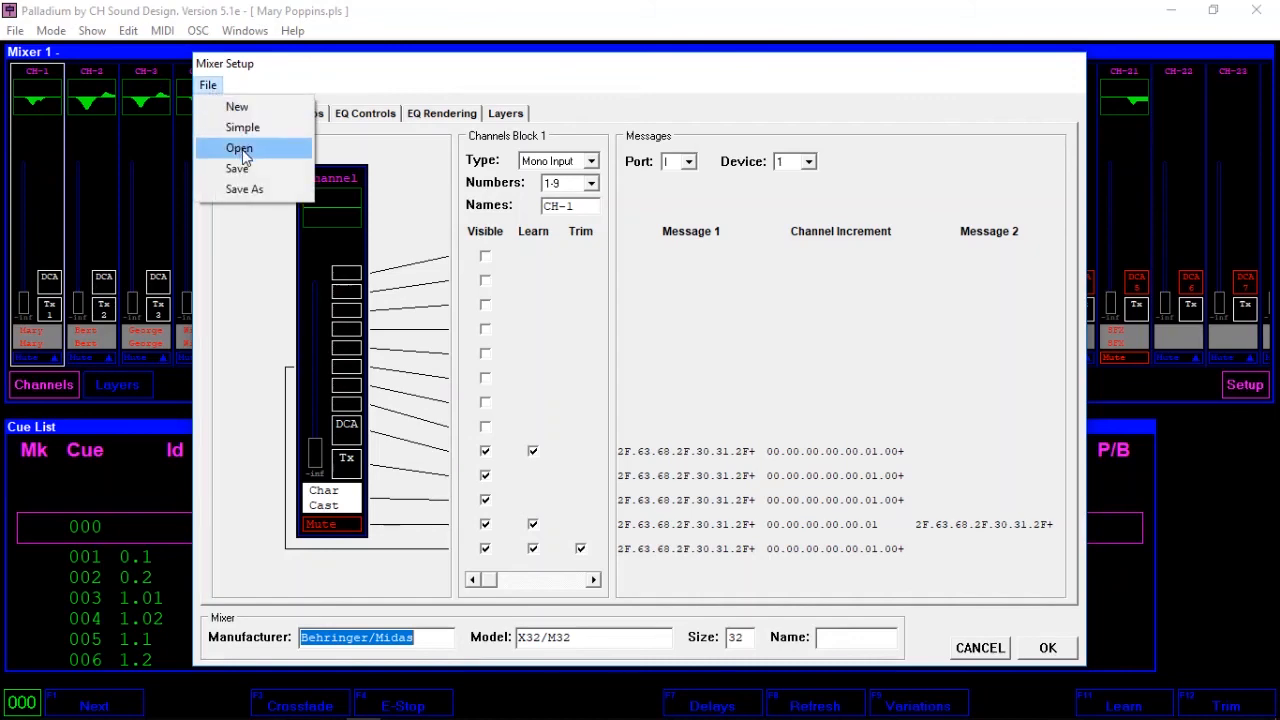
pyautogui.click(239, 148)
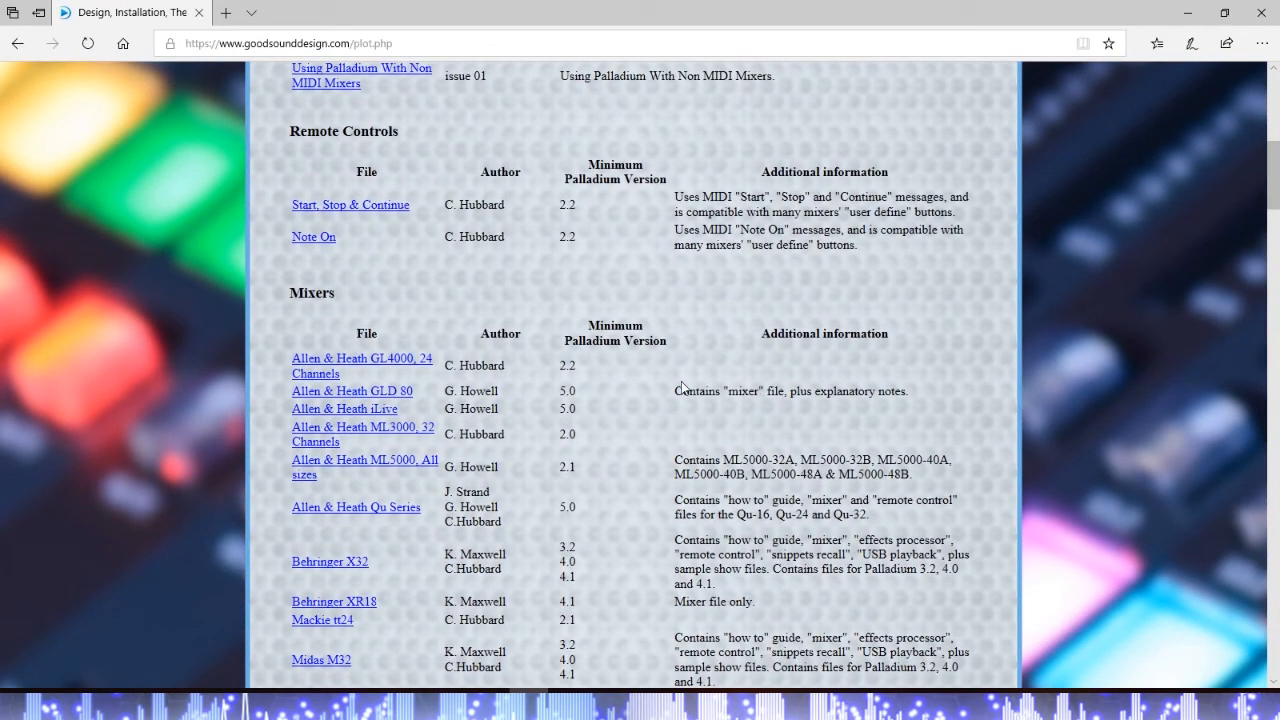
pyautogui.scroll(-3)
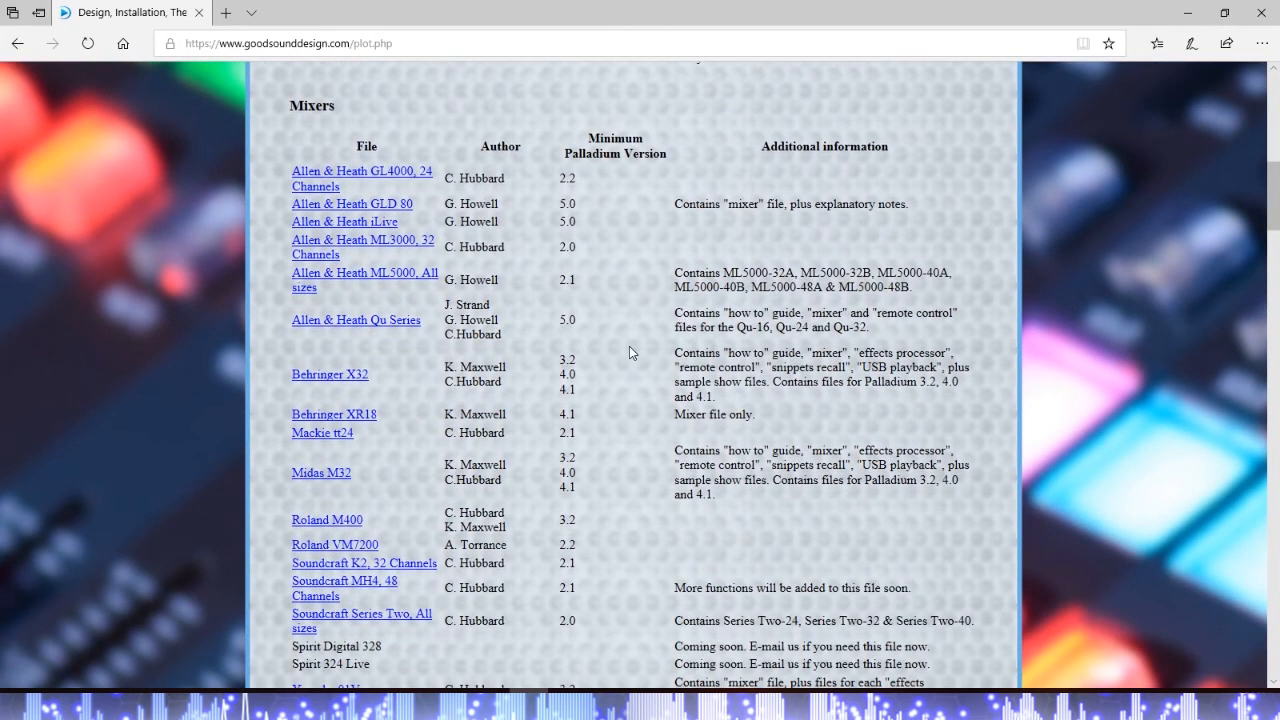
pyautogui.scroll(-3)
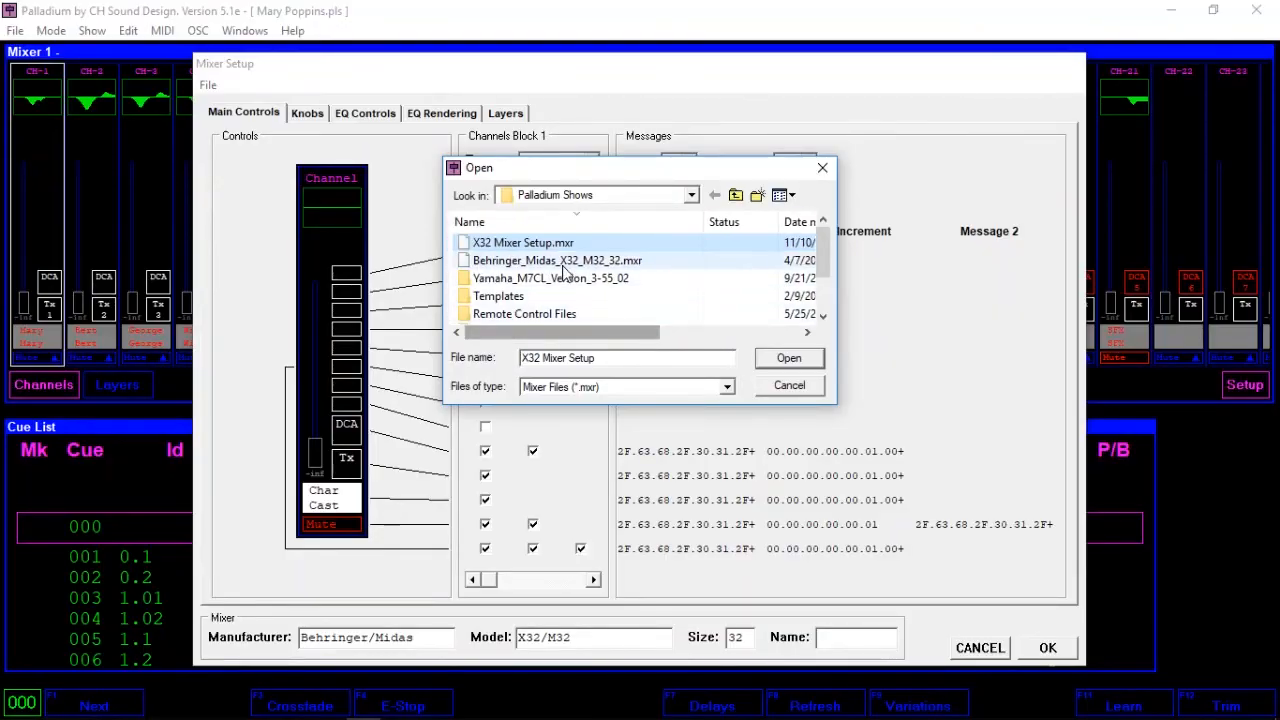
pyautogui.click(788, 358)
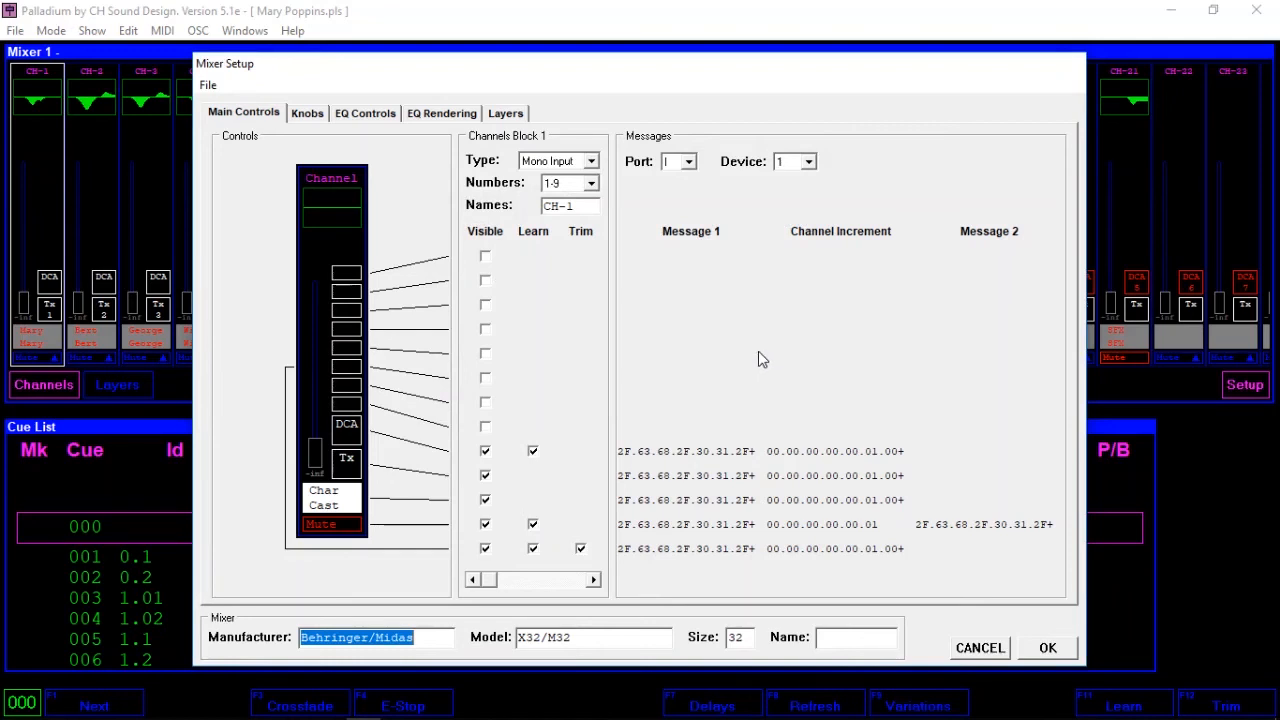
pyautogui.moveTo(718, 330)
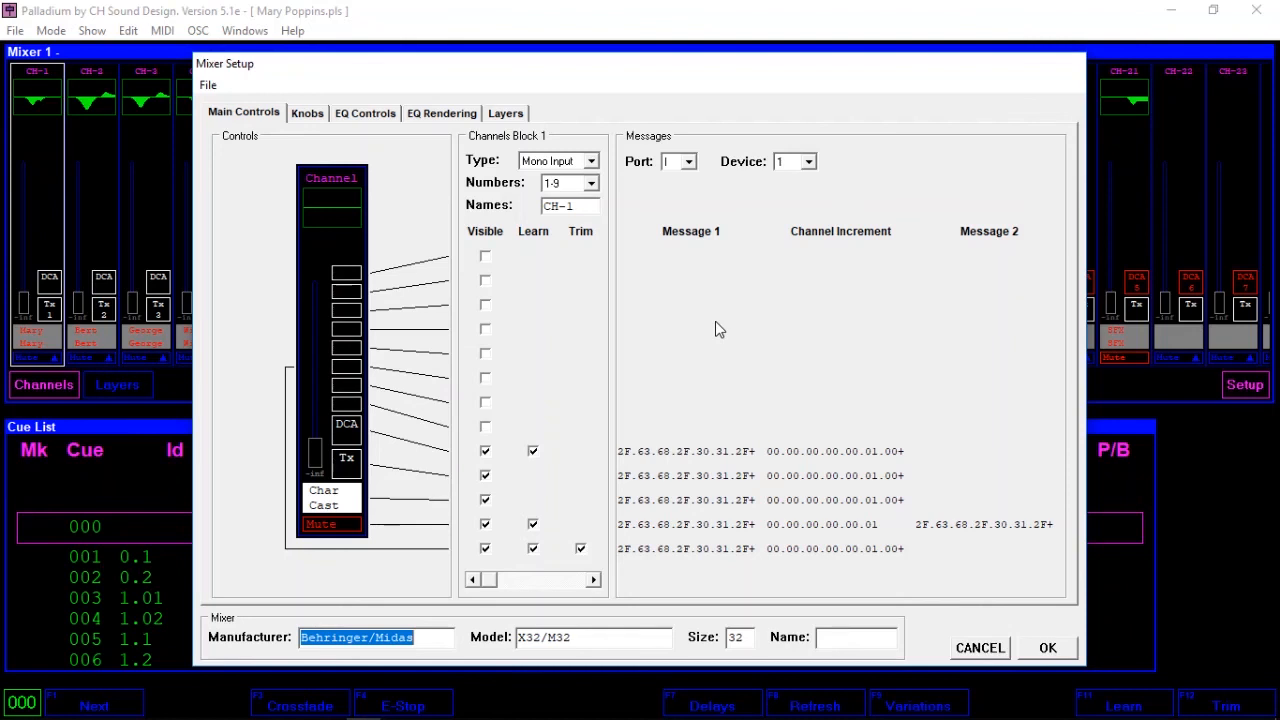
pyautogui.moveTo(667, 186)
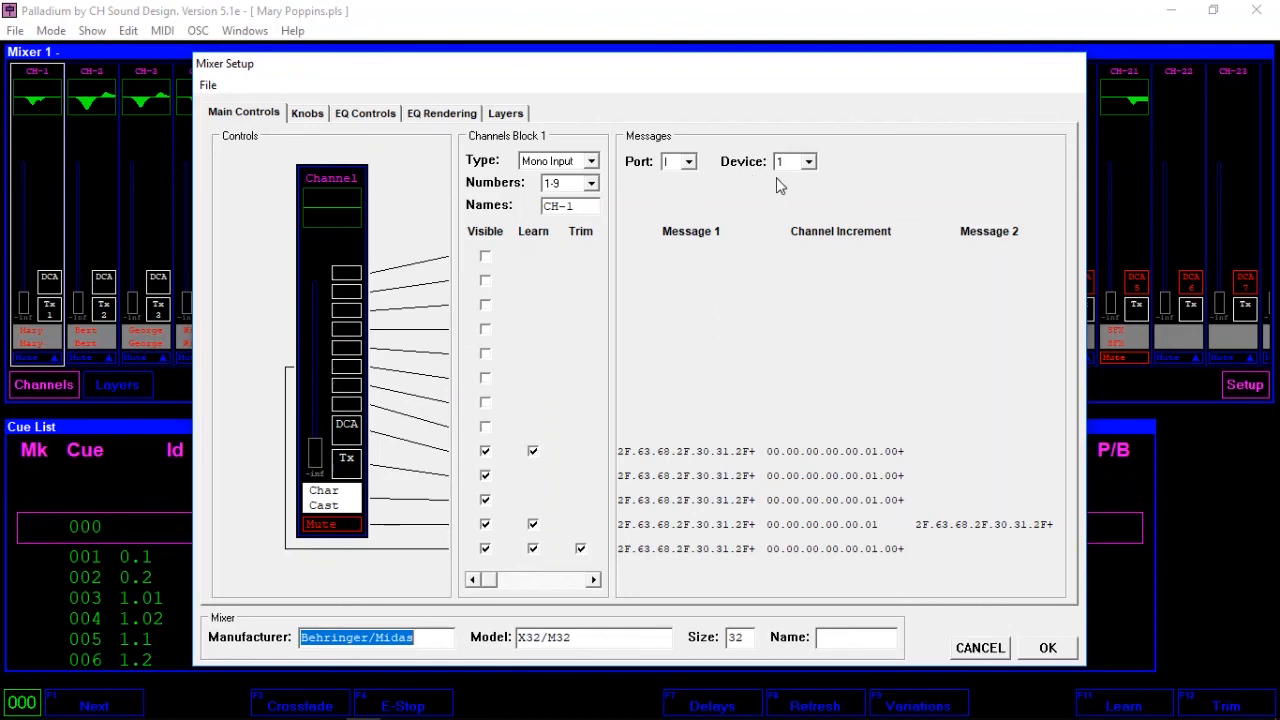
pyautogui.moveTo(846, 394)
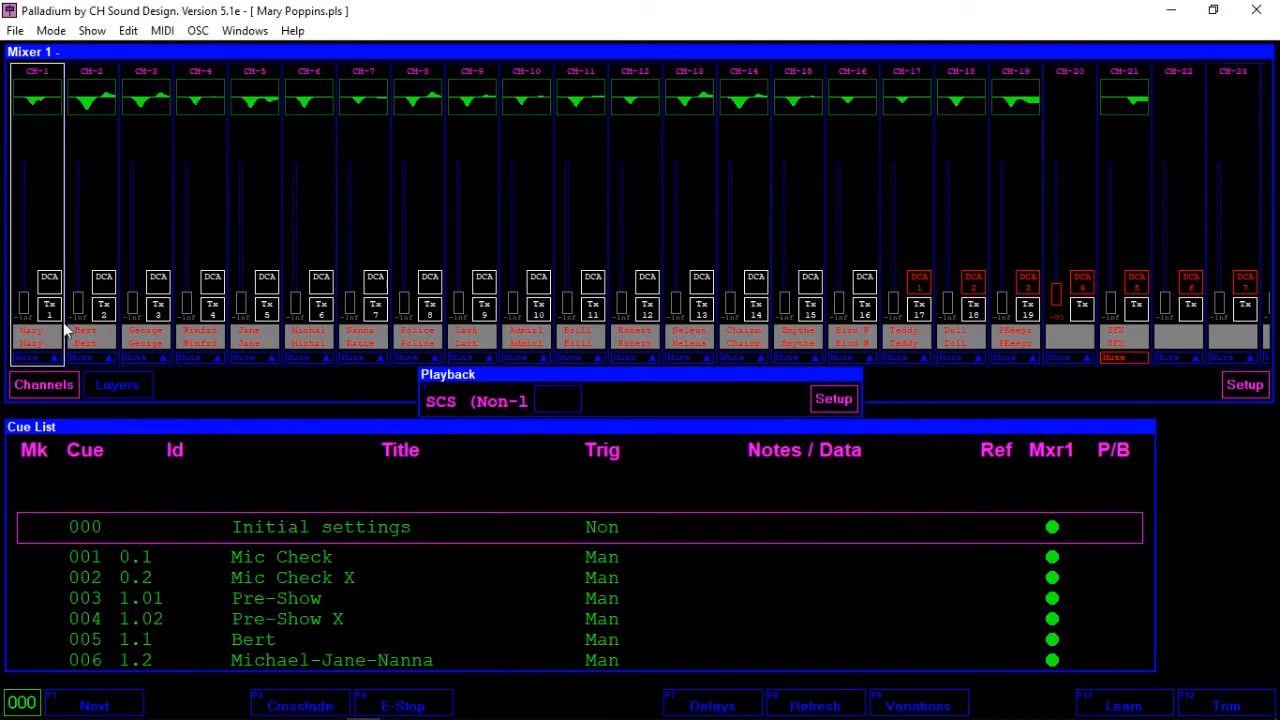
pyautogui.moveTo(1040, 95)
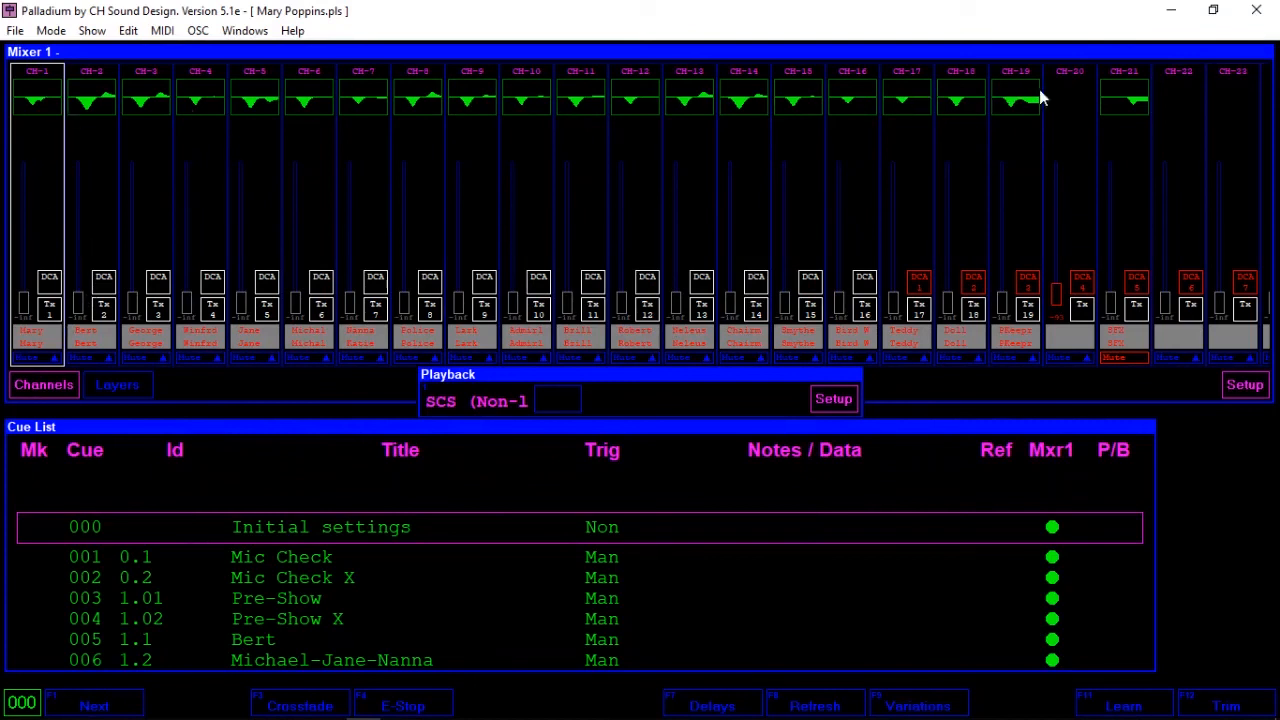
pyautogui.moveTo(100, 118)
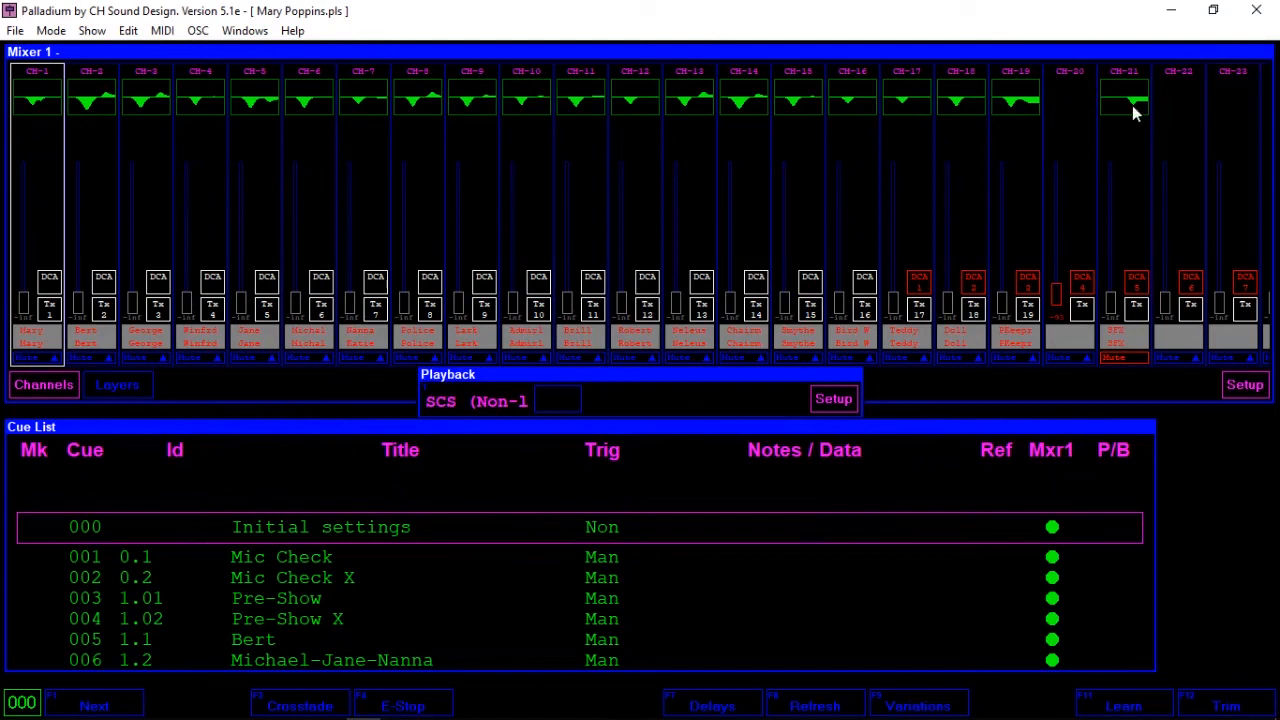
pyautogui.moveTo(43, 118)
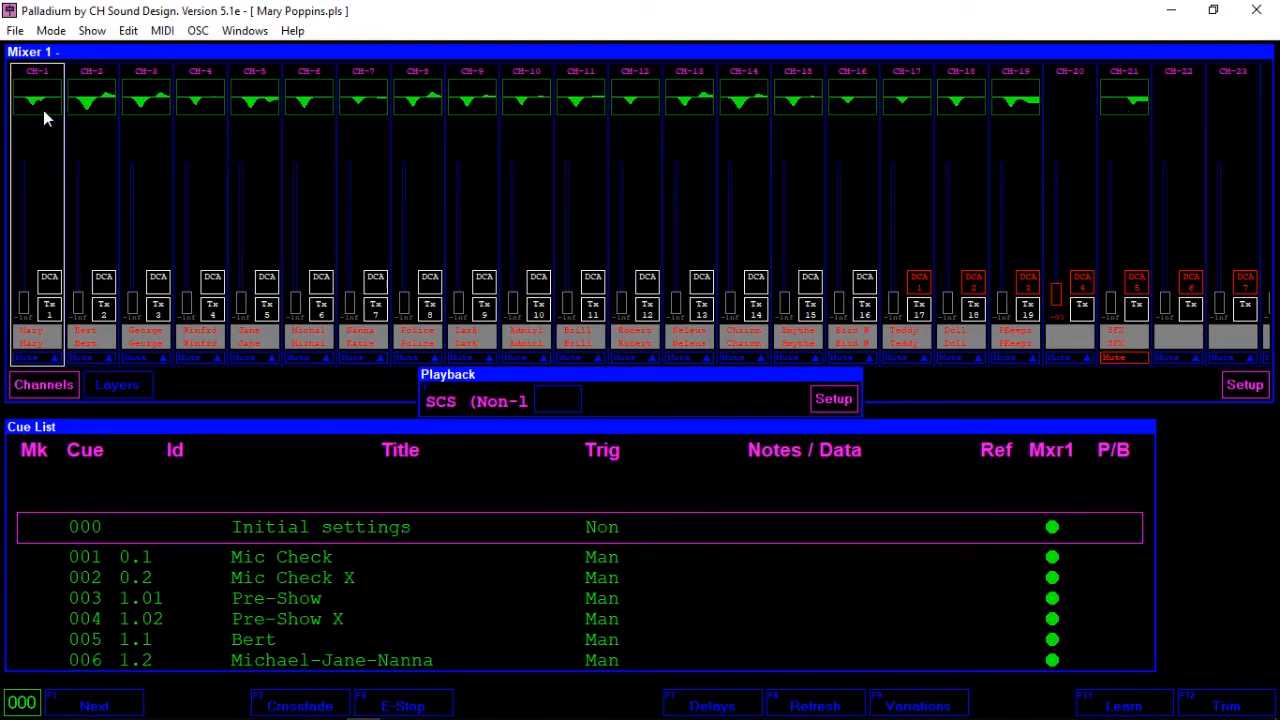
# Rename OSC port I to 'Good Sounds X32' in OSC Ports
pyautogui.click(197, 30)
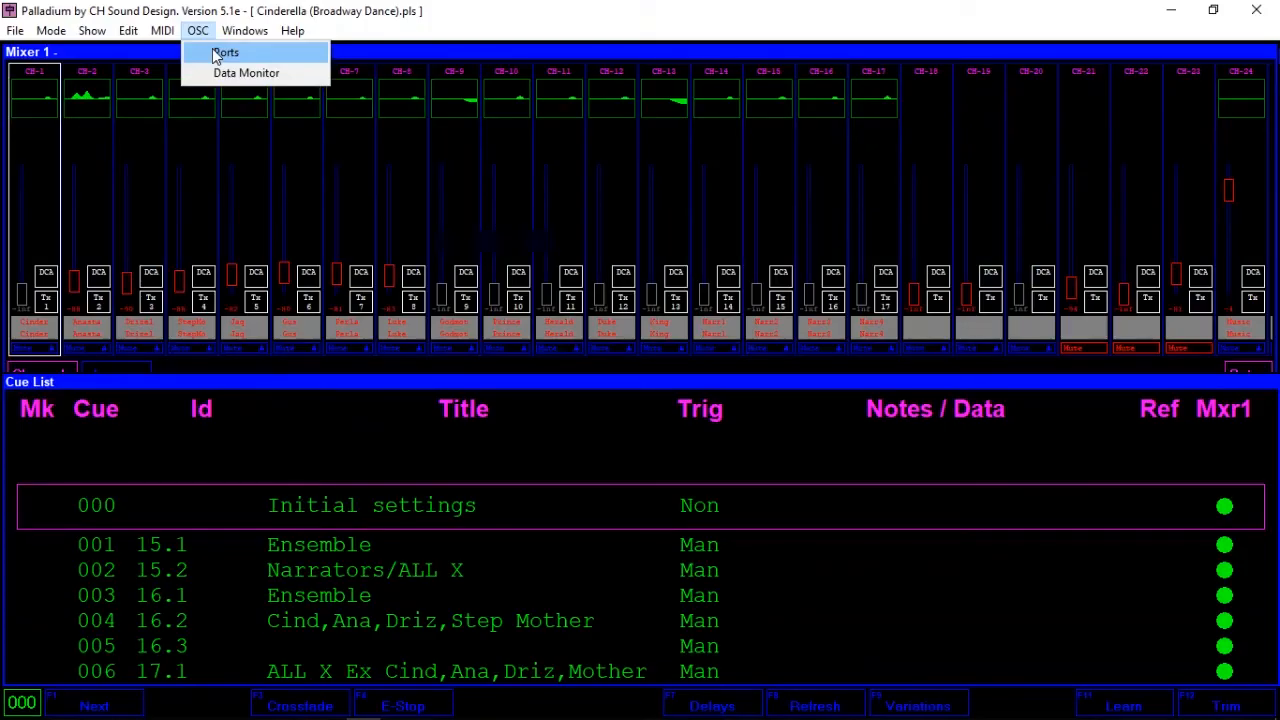
pyautogui.click(226, 52)
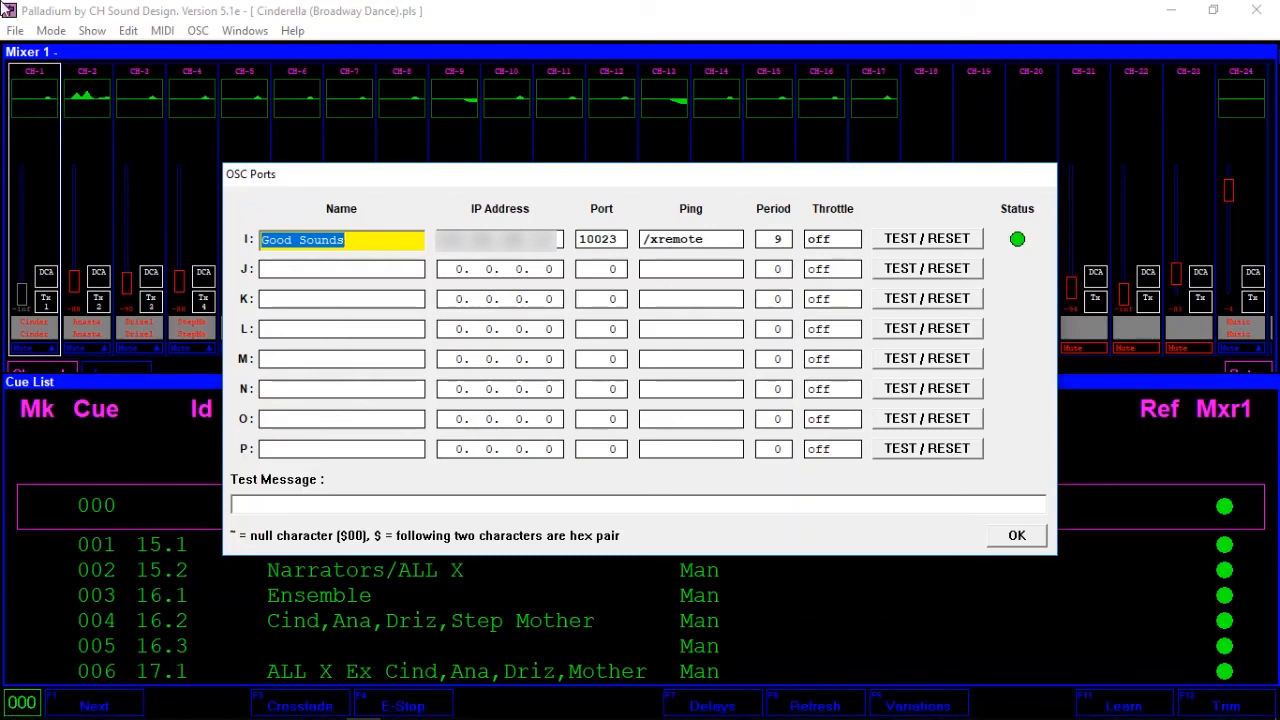
pyautogui.press('Delete')
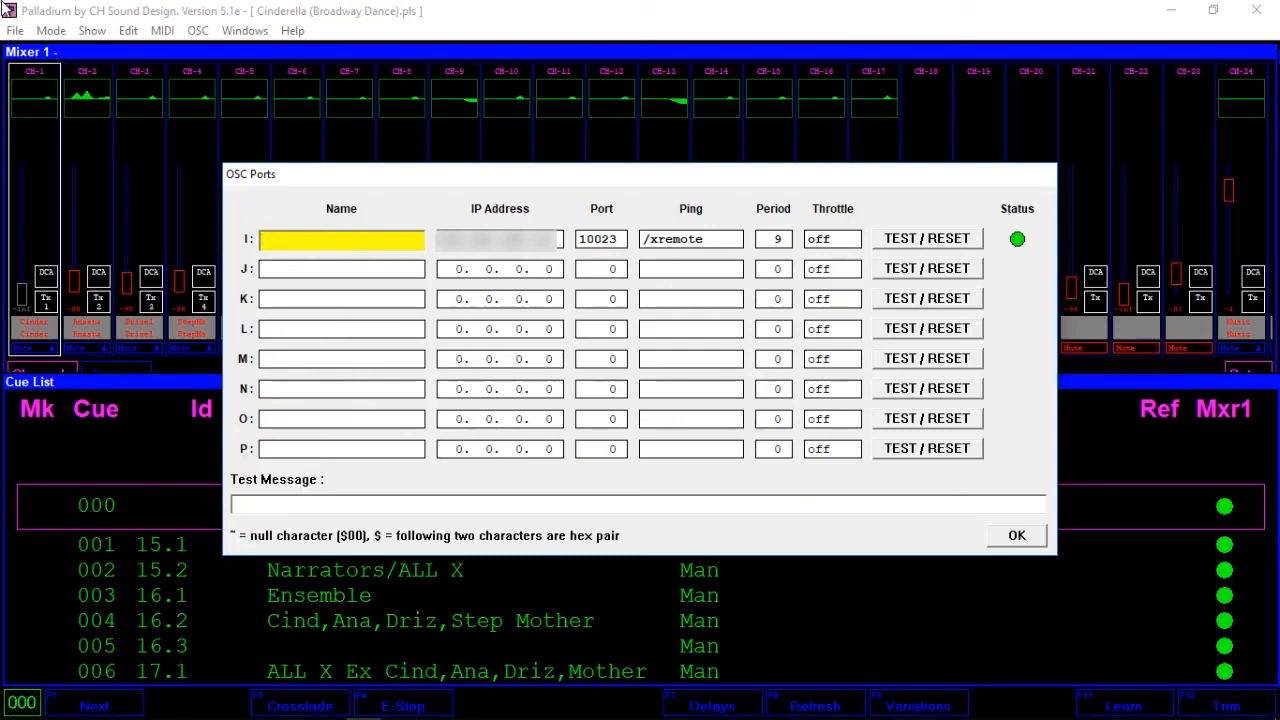
pyautogui.write('G')
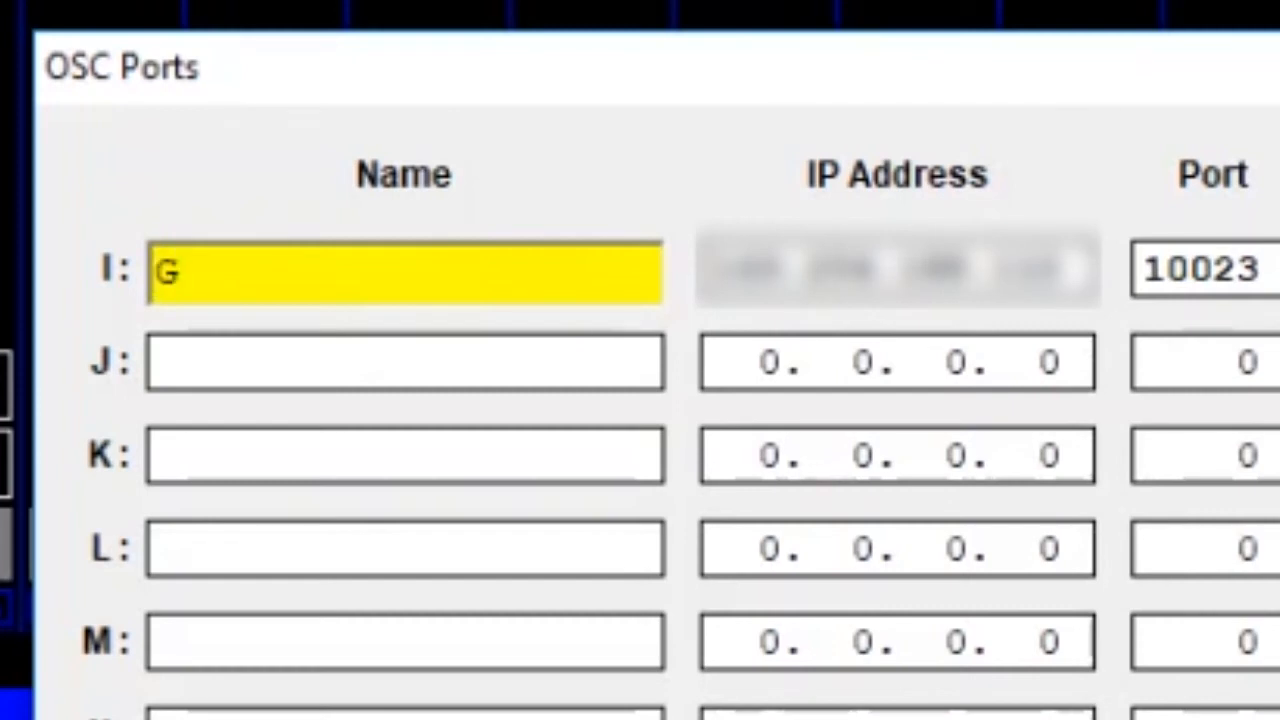
pyautogui.write('ood So')
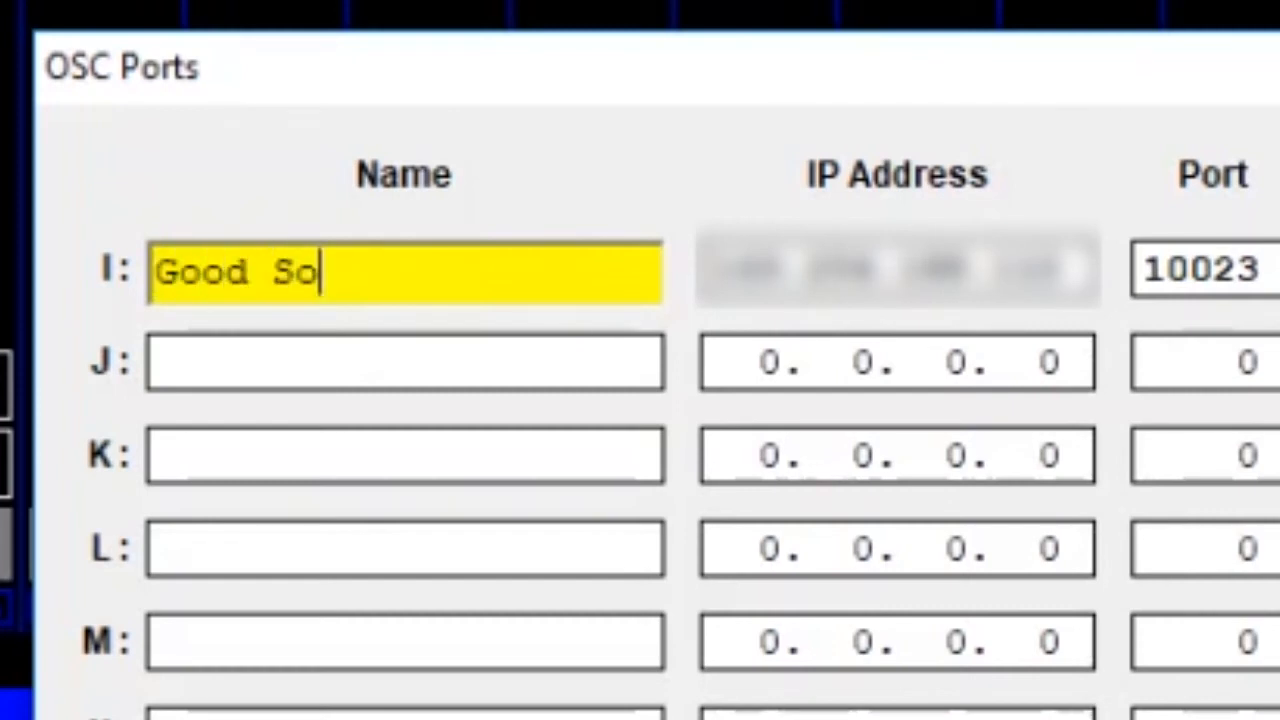
pyautogui.write('unds X32')
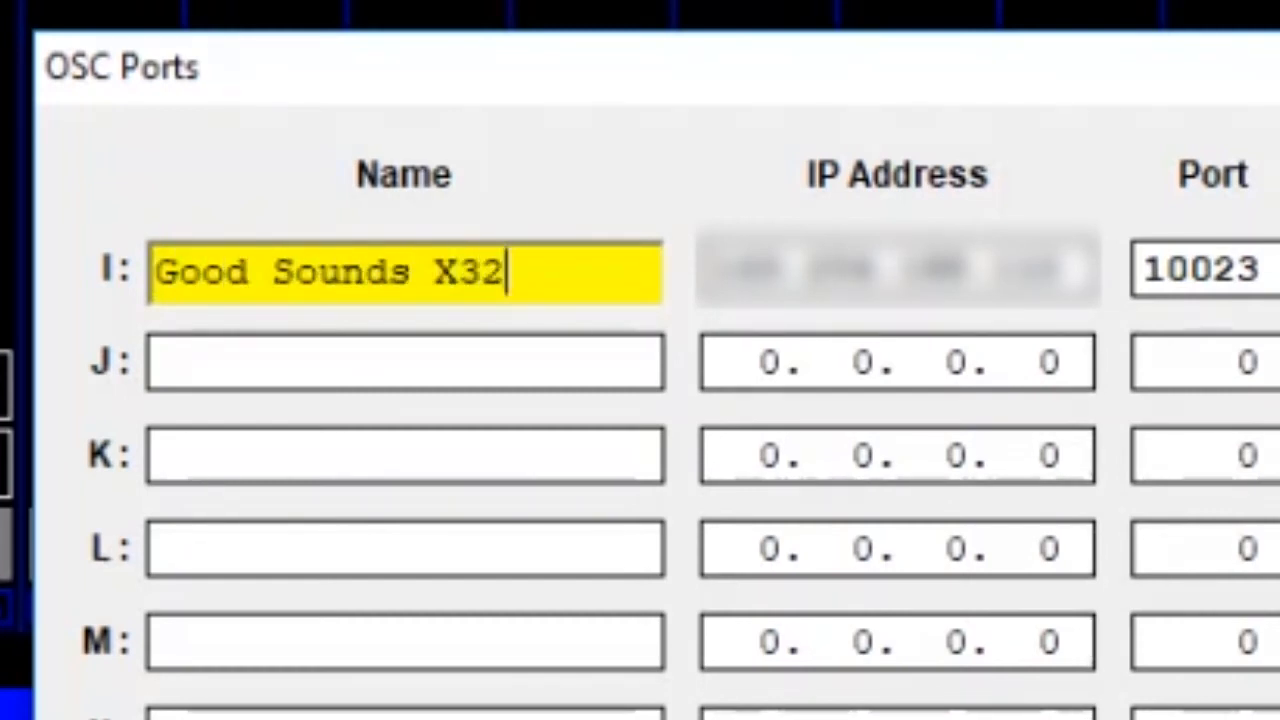
pyautogui.moveTo(410, 10)
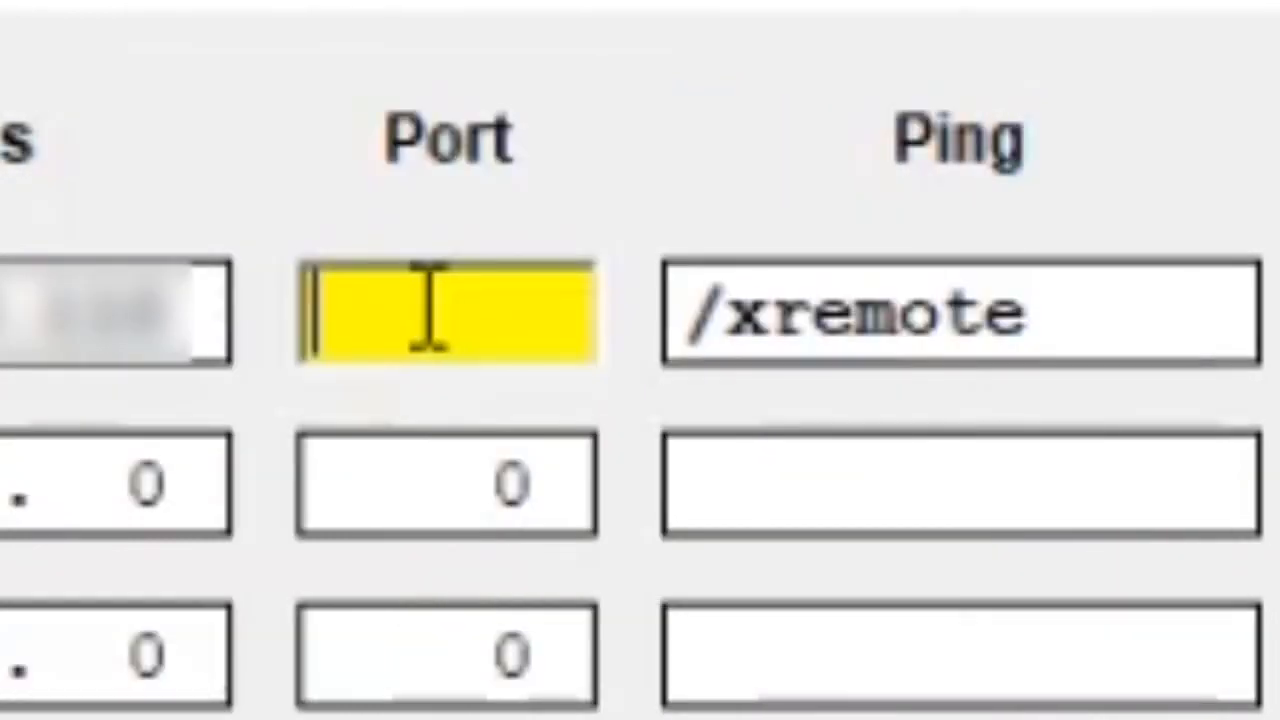
# Set port 10023, ping /xremote and ping period 9
pyautogui.write('1002')
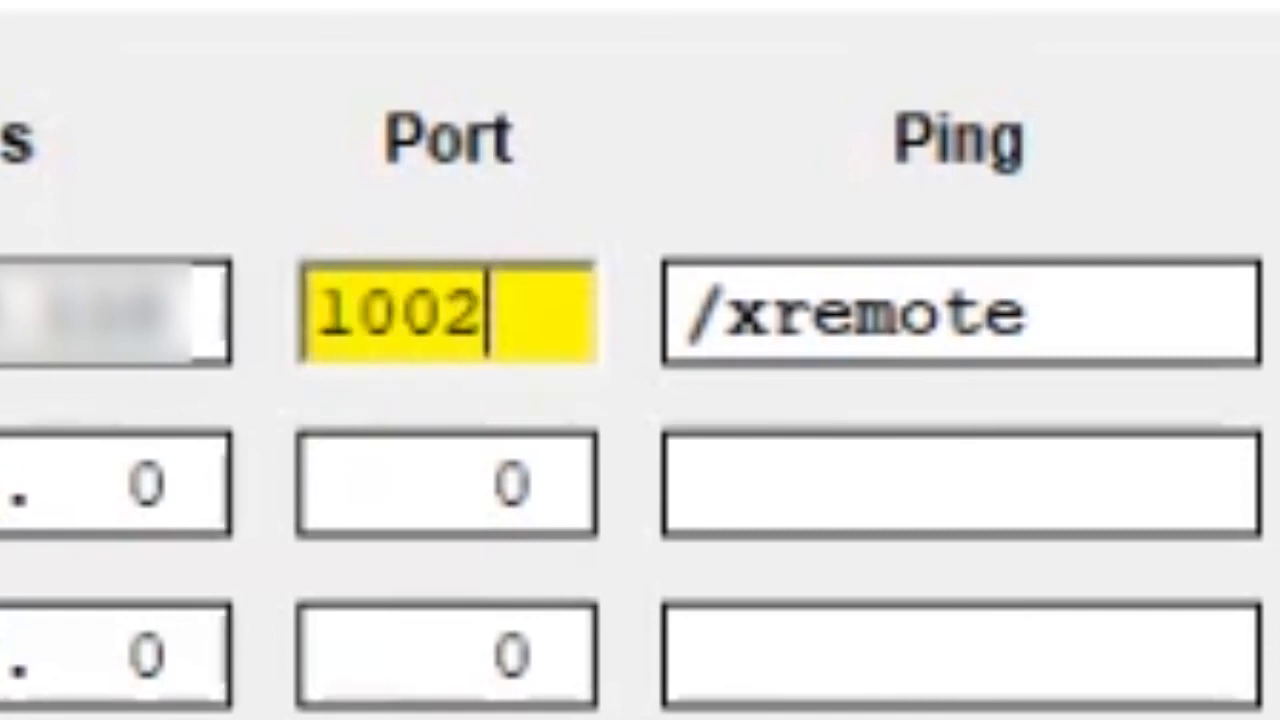
pyautogui.write('3')
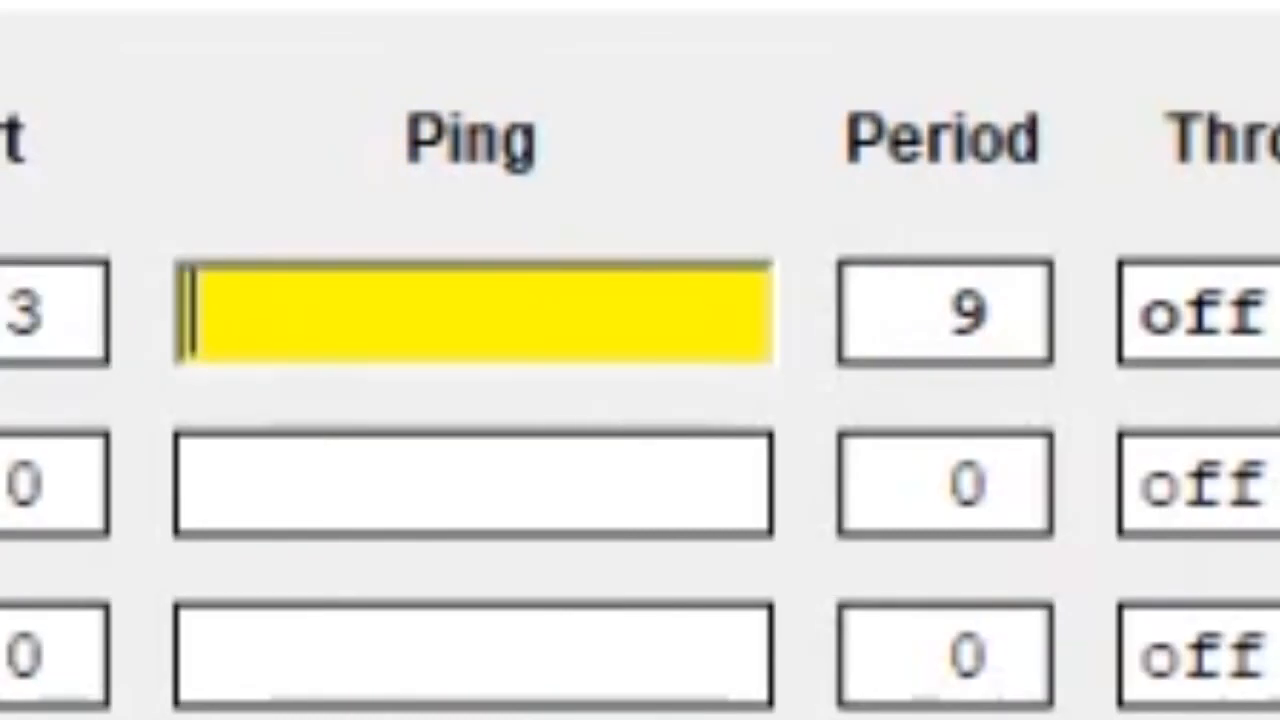
pyautogui.write('/xr')
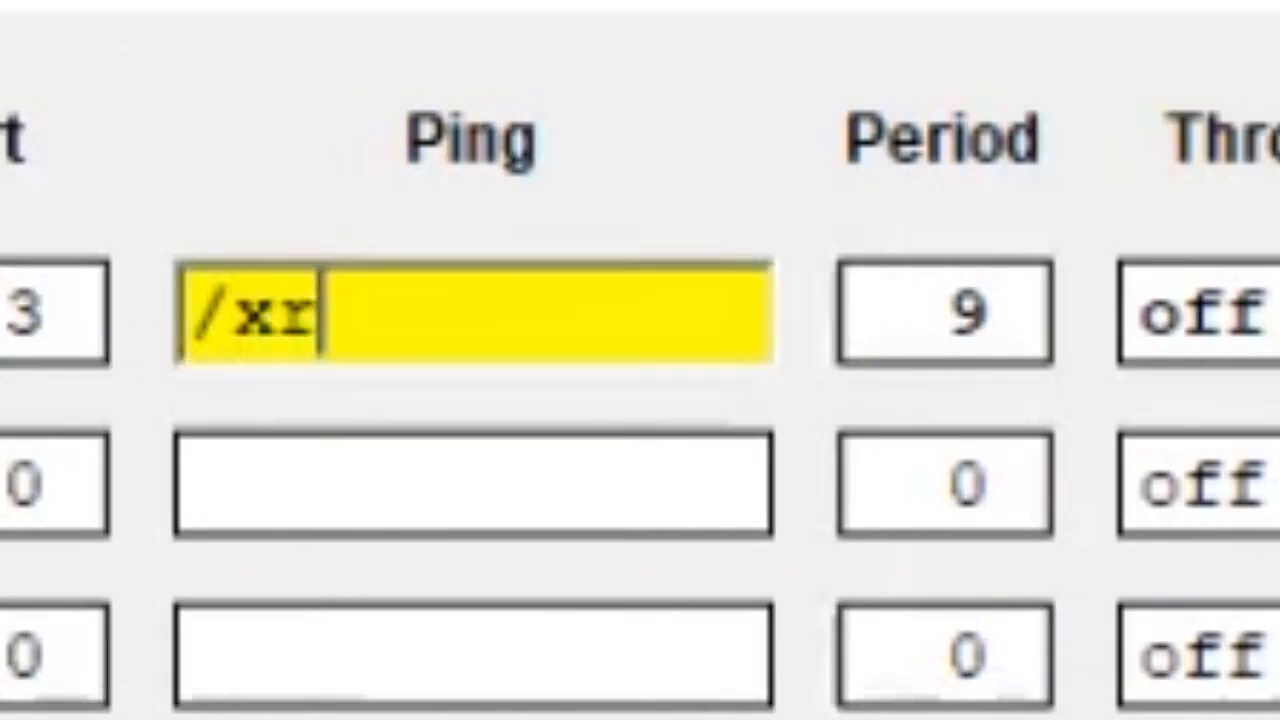
pyautogui.write('emote')
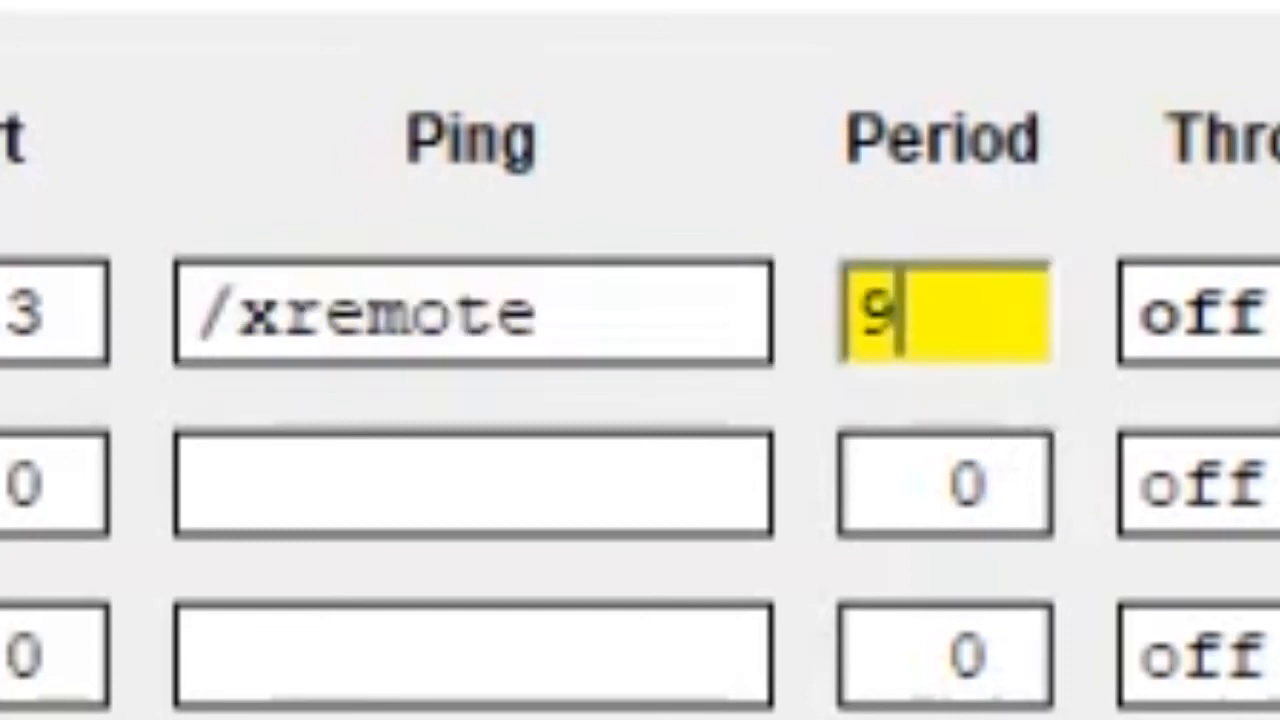
pyautogui.click(848, 219)
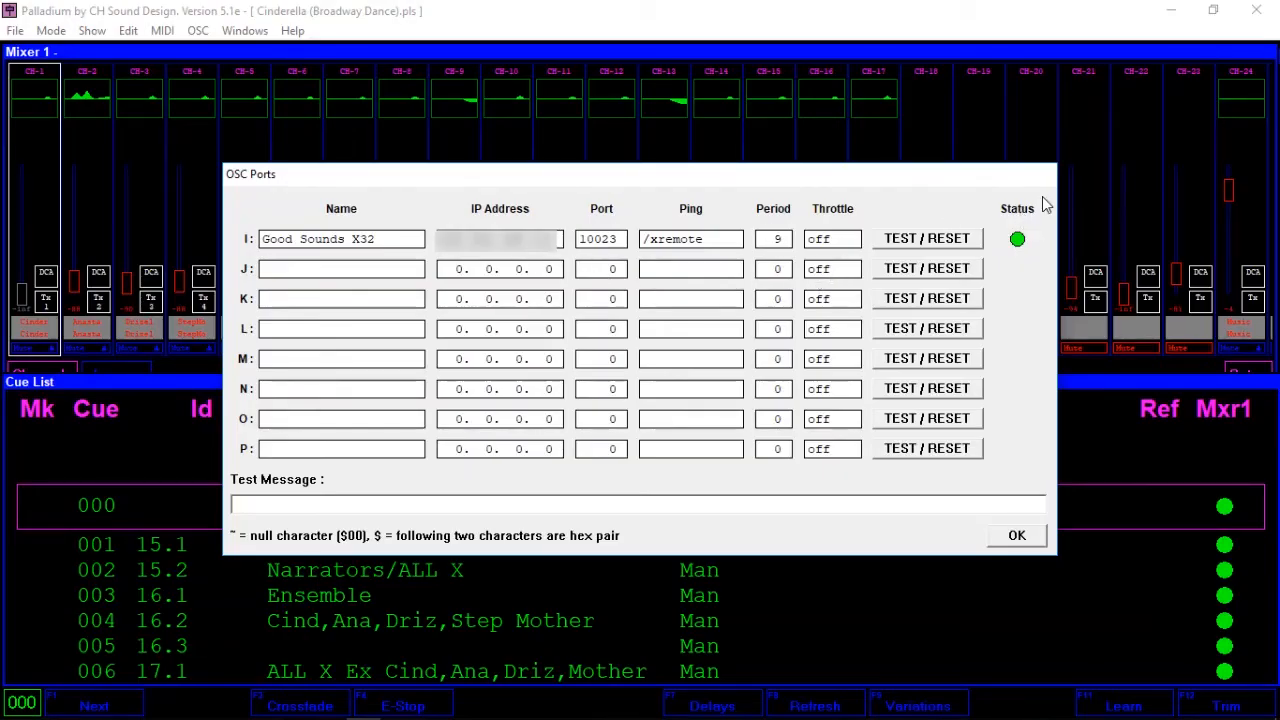
pyautogui.moveTo(965, 238)
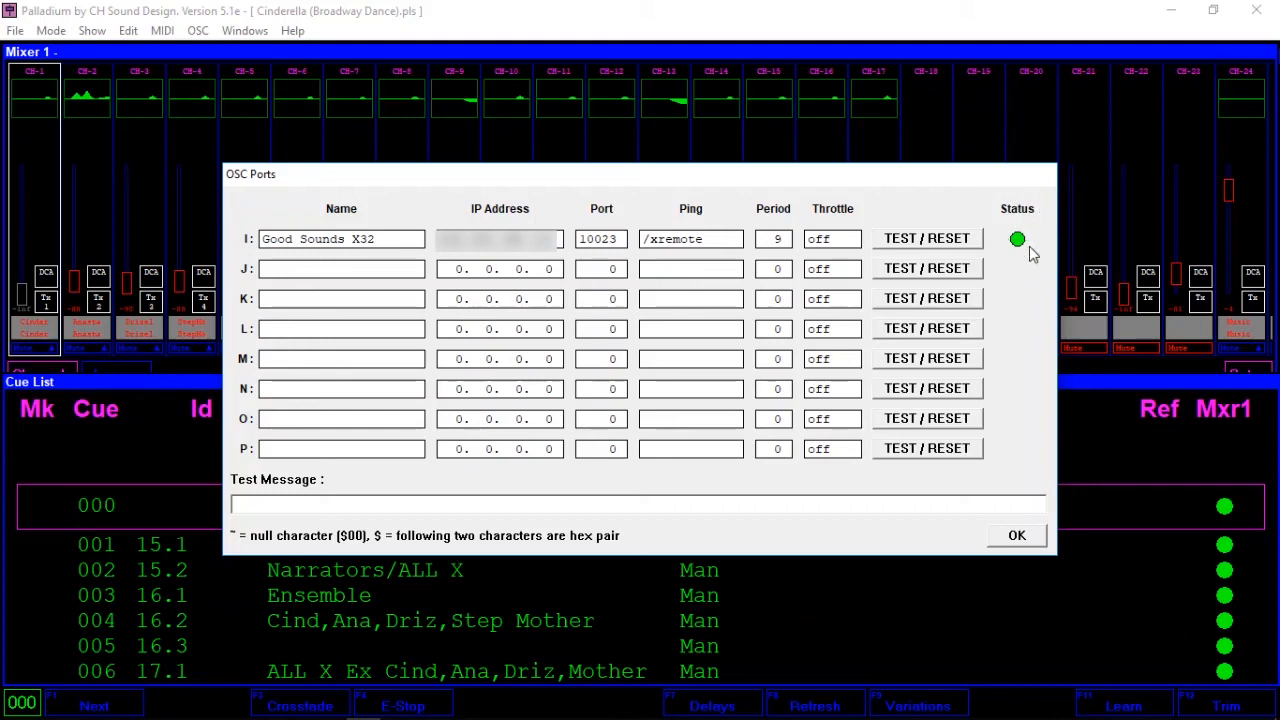
# Load the X32 Mute 5 and 6 remote control file in Remote Controls
pyautogui.click(91, 30)
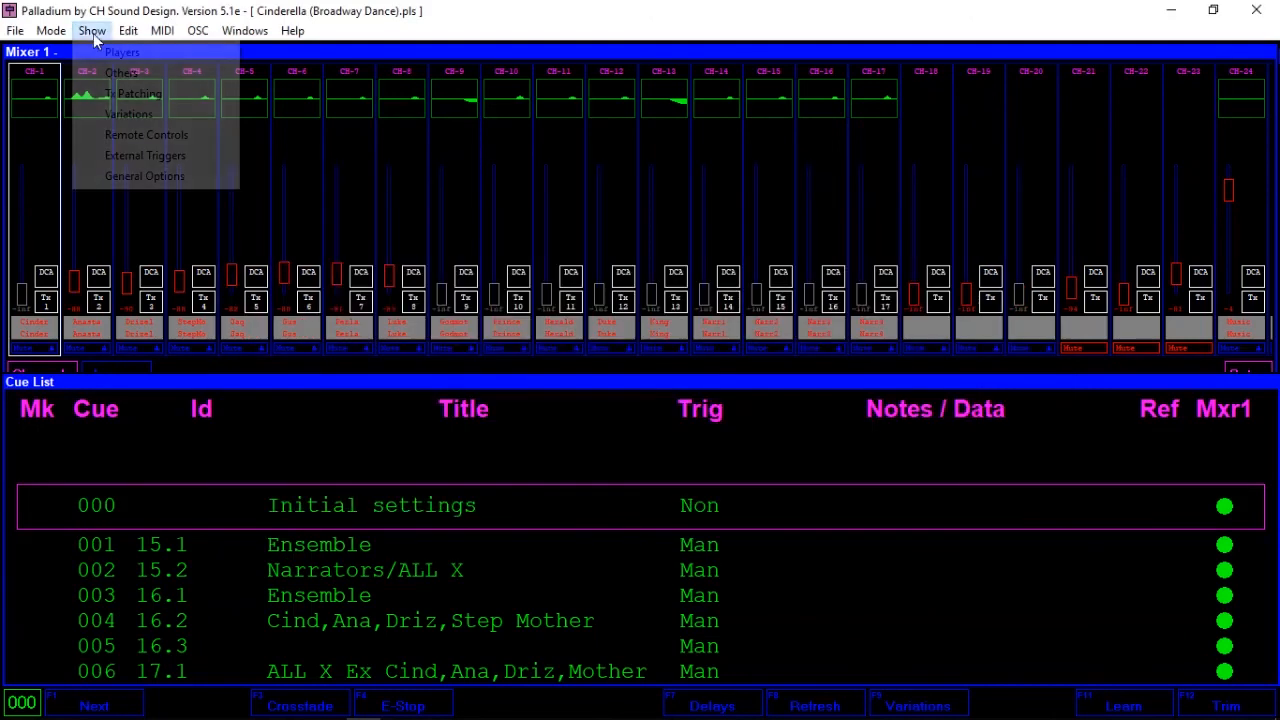
pyautogui.moveTo(146, 134)
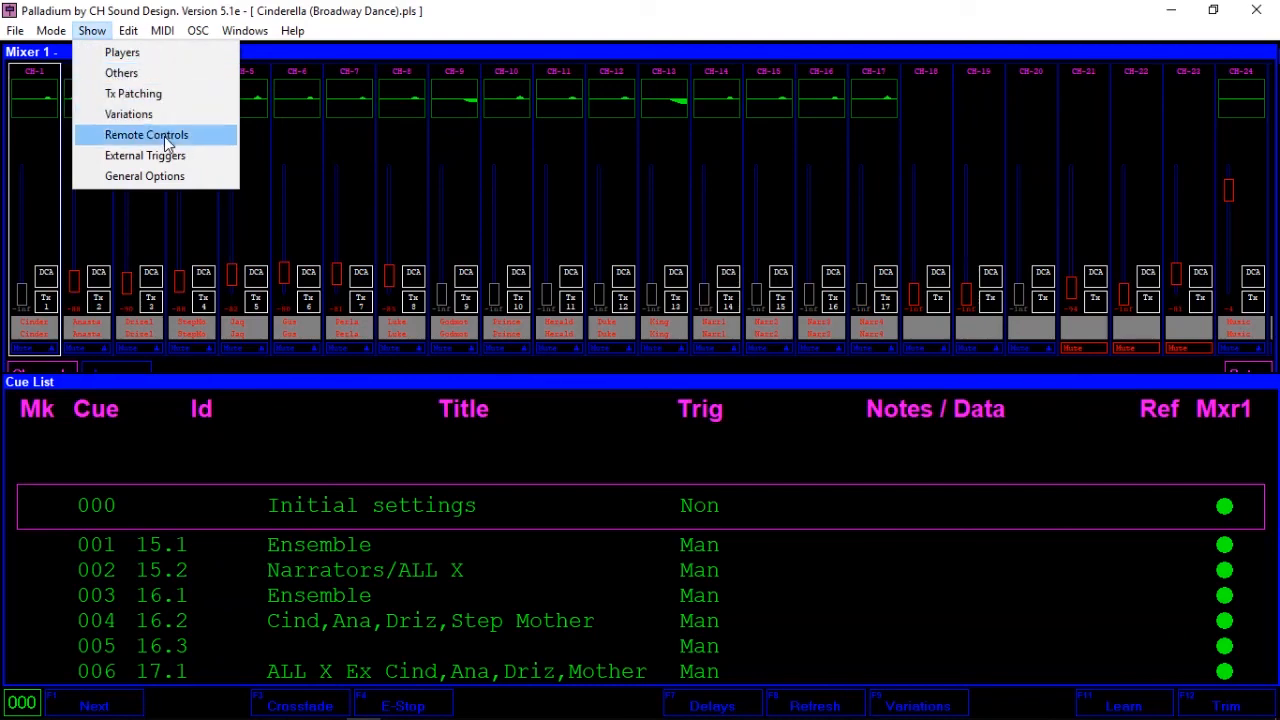
pyautogui.click(146, 134)
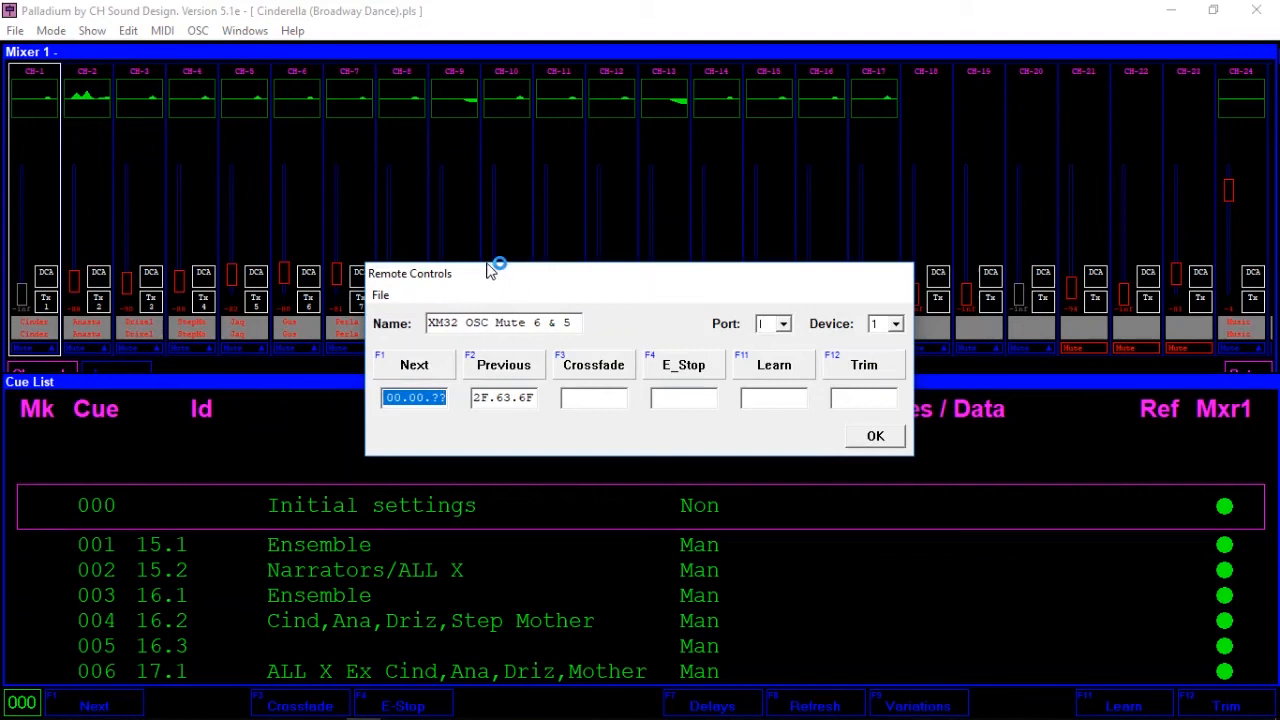
pyautogui.click(380, 294)
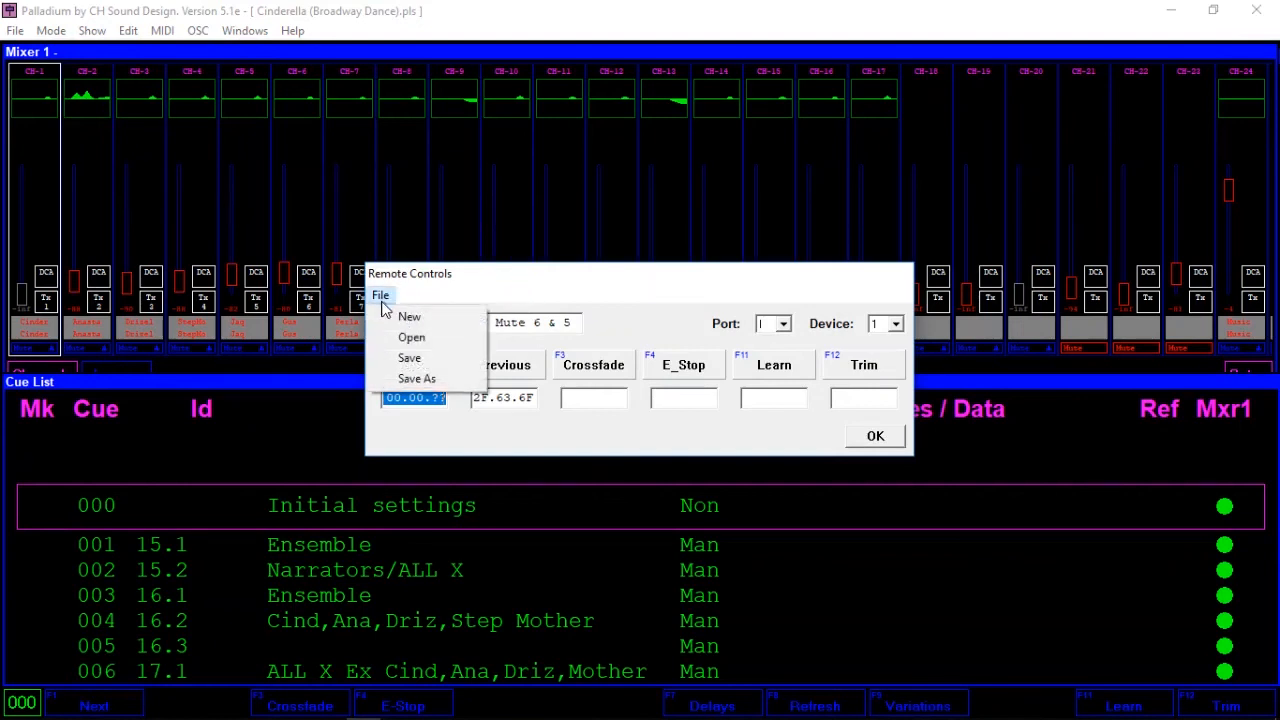
pyautogui.click(411, 337)
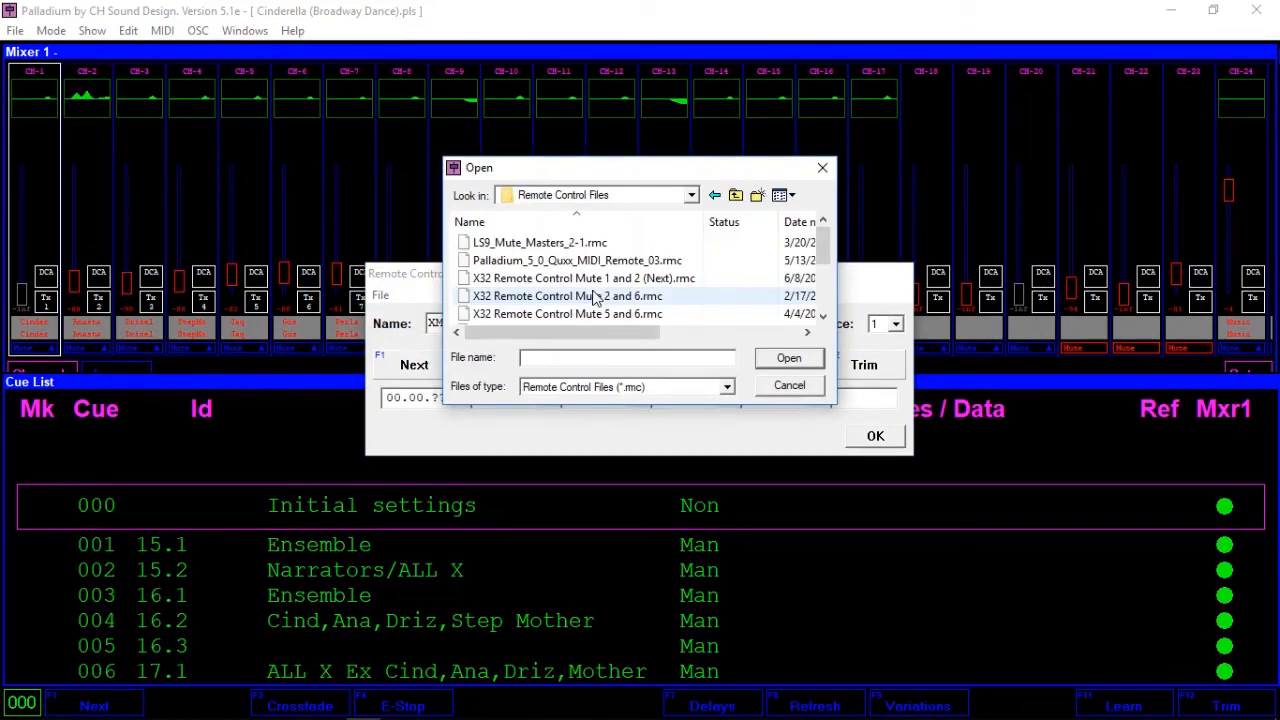
pyautogui.moveTo(575, 260)
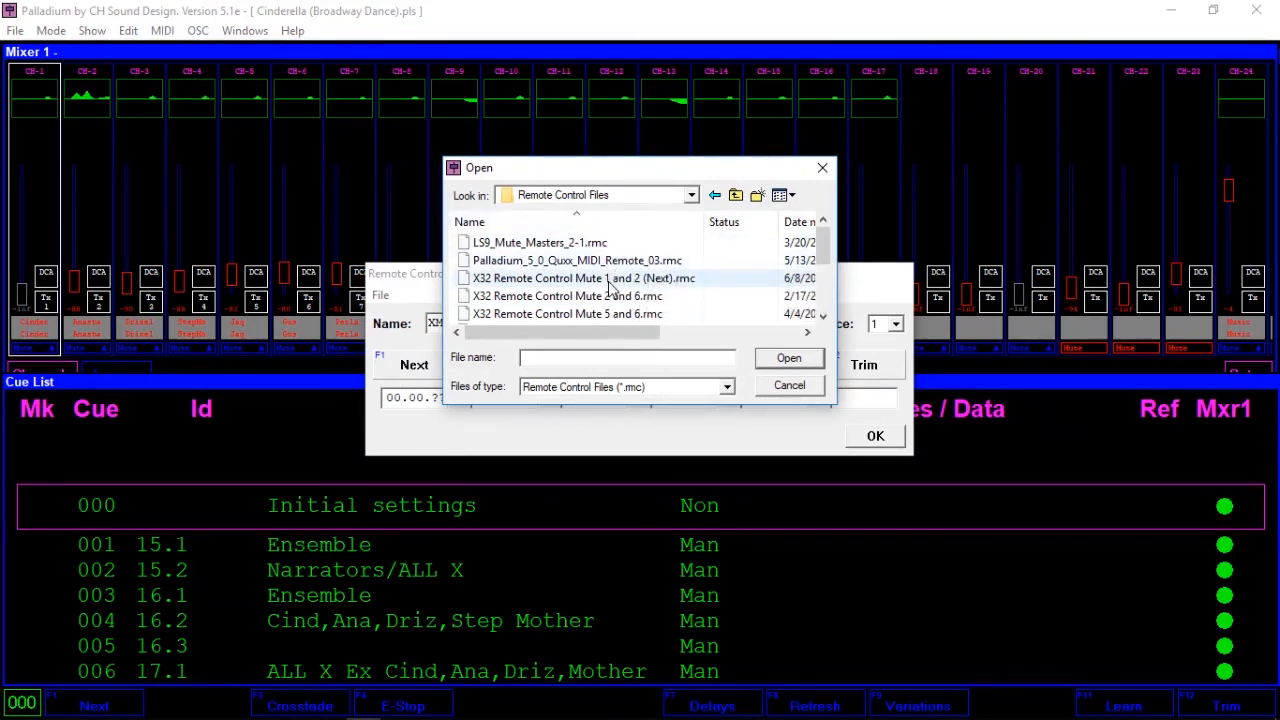
pyautogui.click(788, 358)
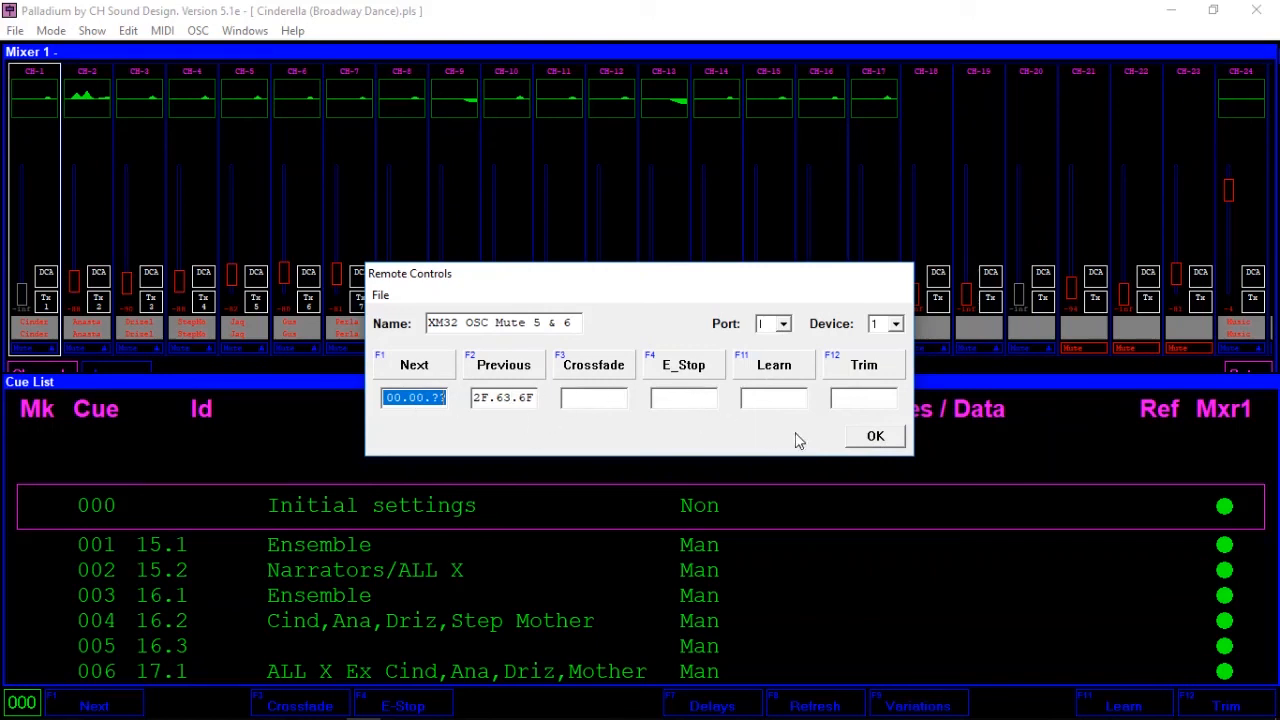
# Accept the remote control setup and advance the show to cue 003 Ensemble
pyautogui.click(465, 397)
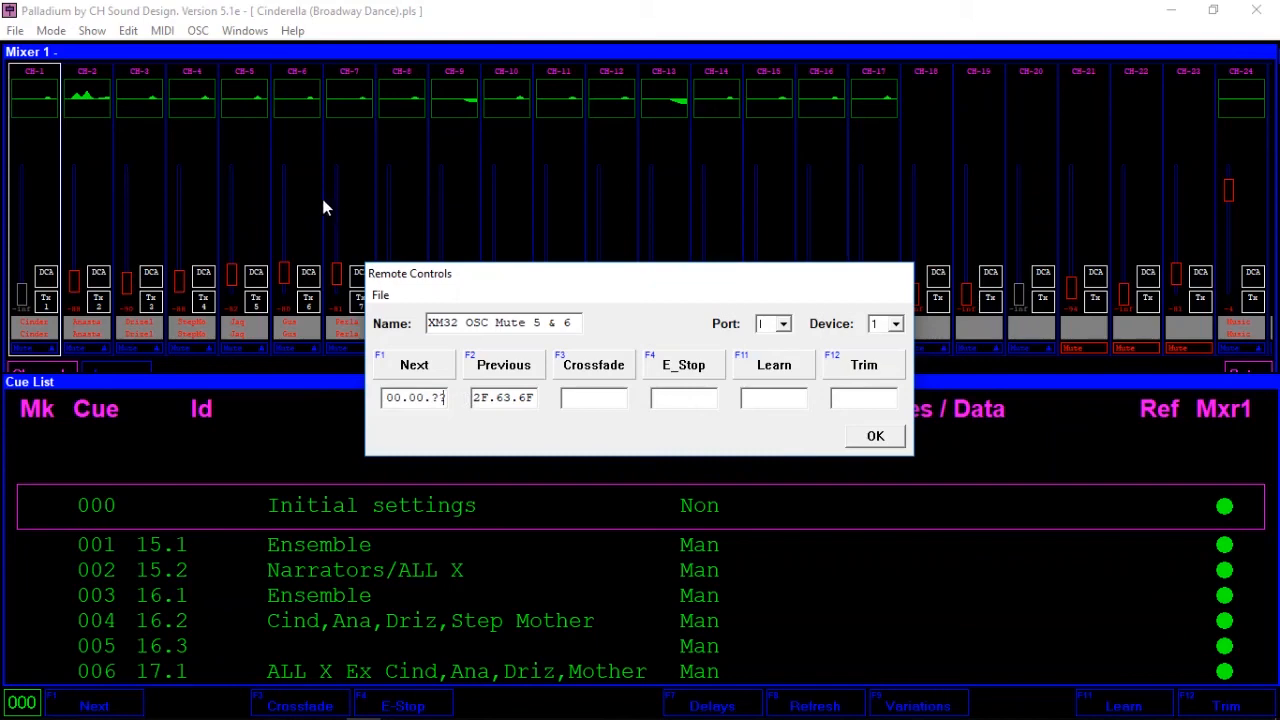
pyautogui.click(875, 435)
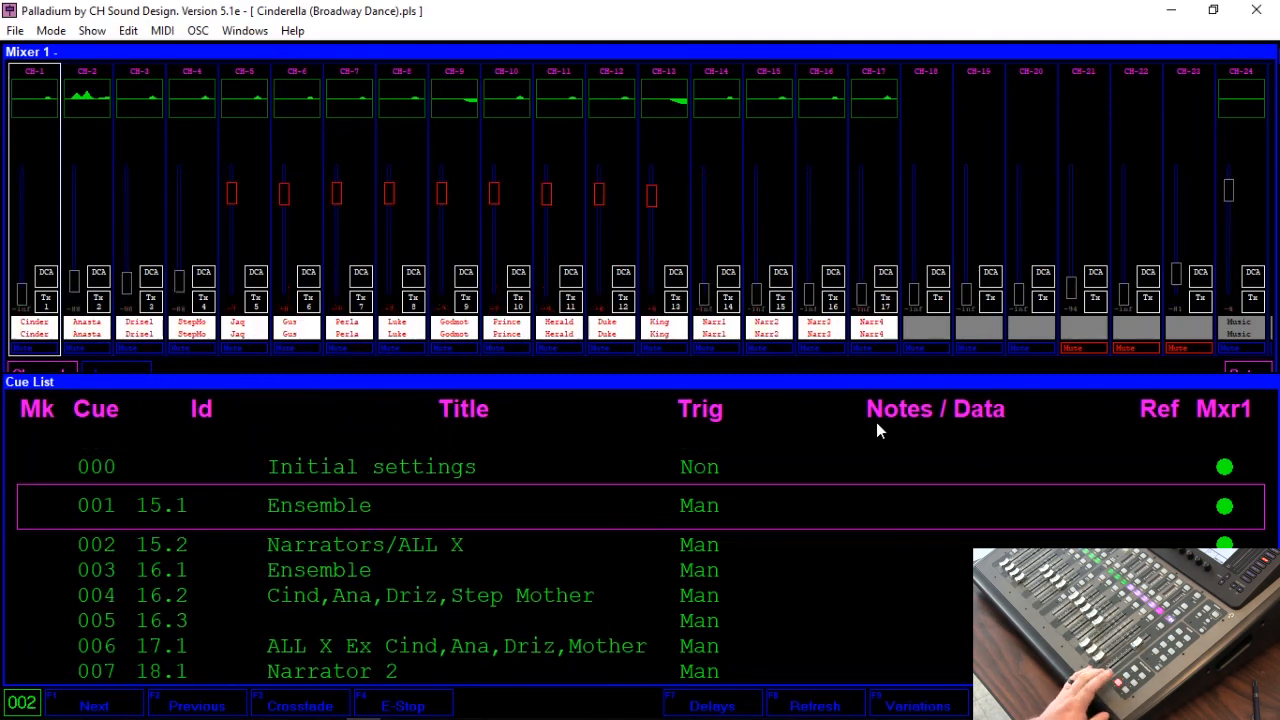
pyautogui.click(94, 705)
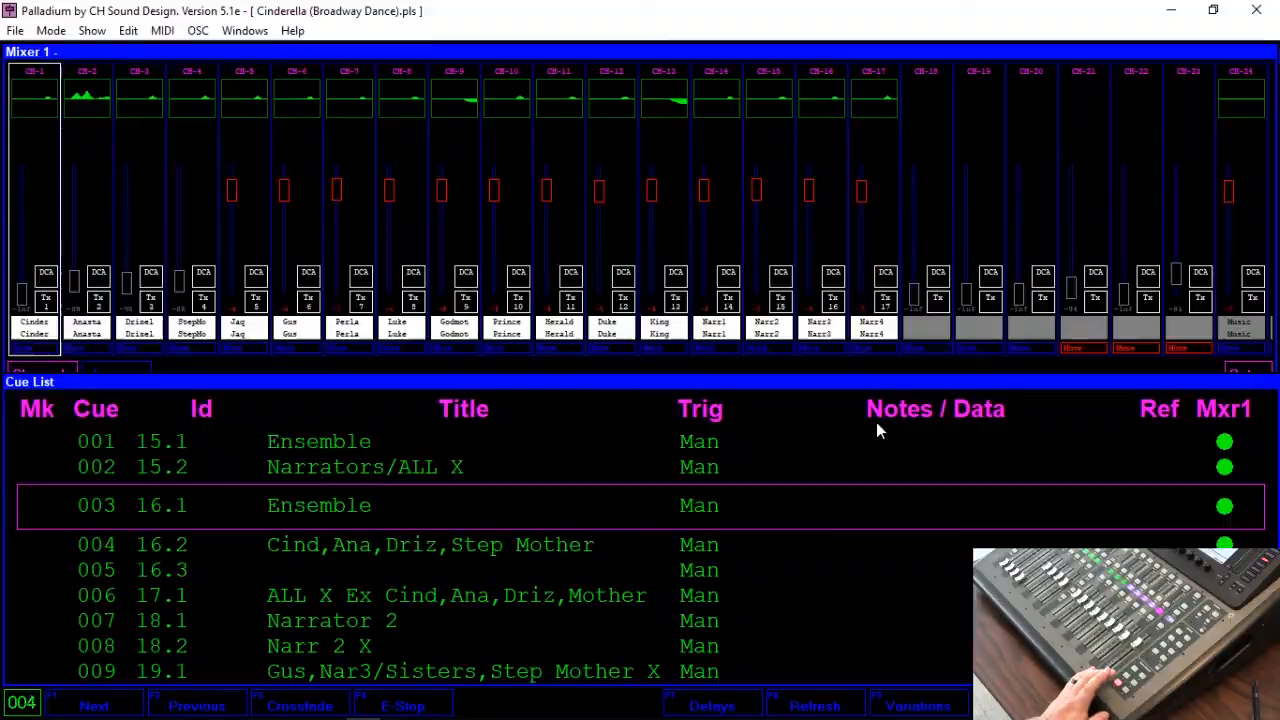